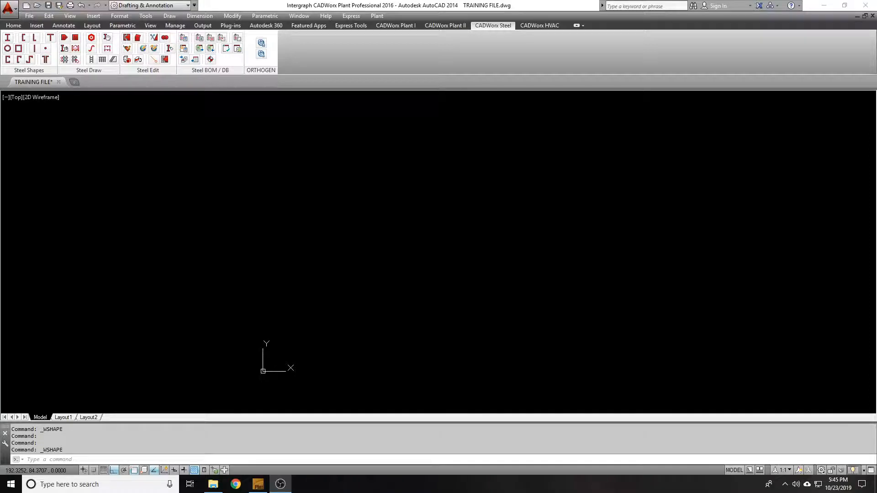
mouse_move(211, 180)
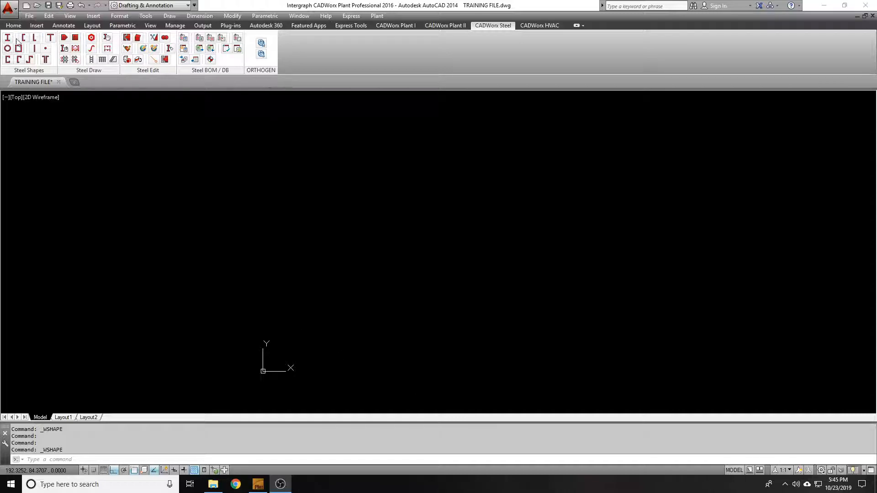
mouse_move(425, 135)
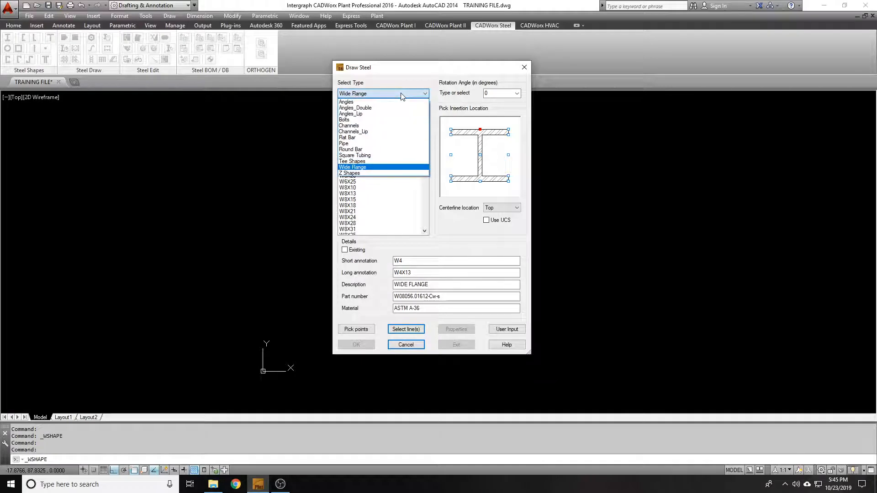
mouse_move(346, 102)
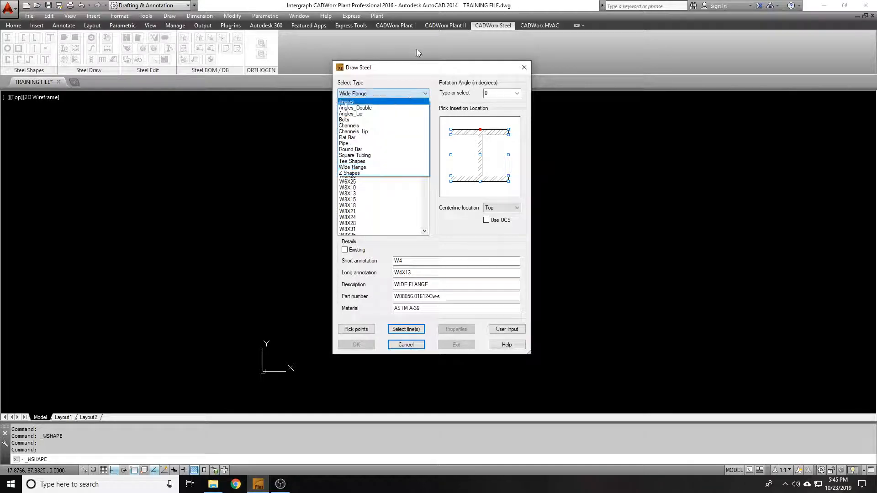
Step: Keep Wide Flange as type and browse the American Standard, Miscellaneous and Wide Range (W) data files
left_click(353, 166)
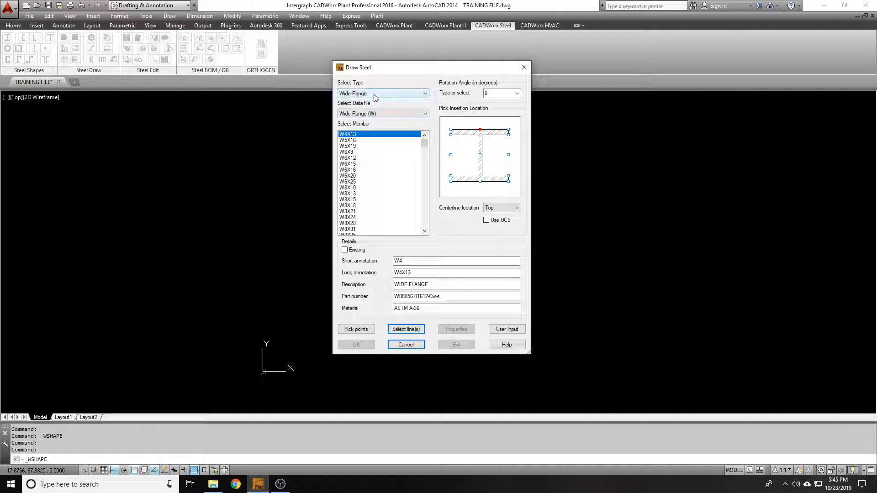
left_click(425, 113)
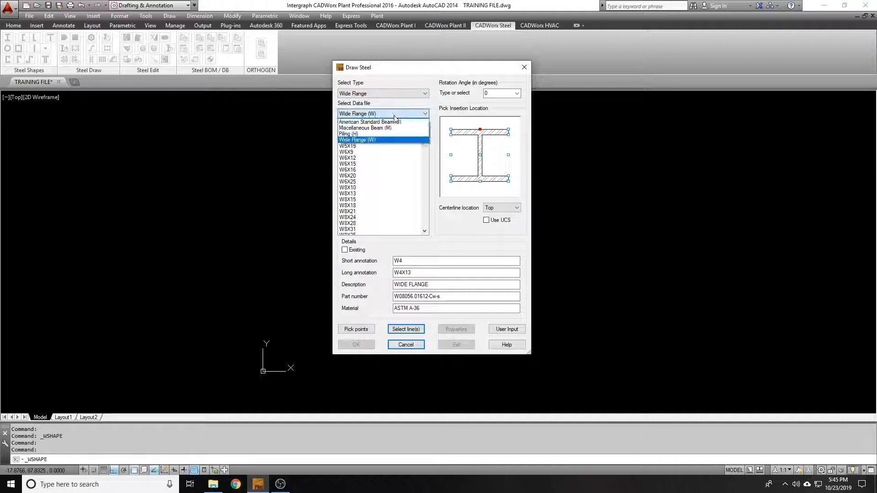
left_click(370, 121)
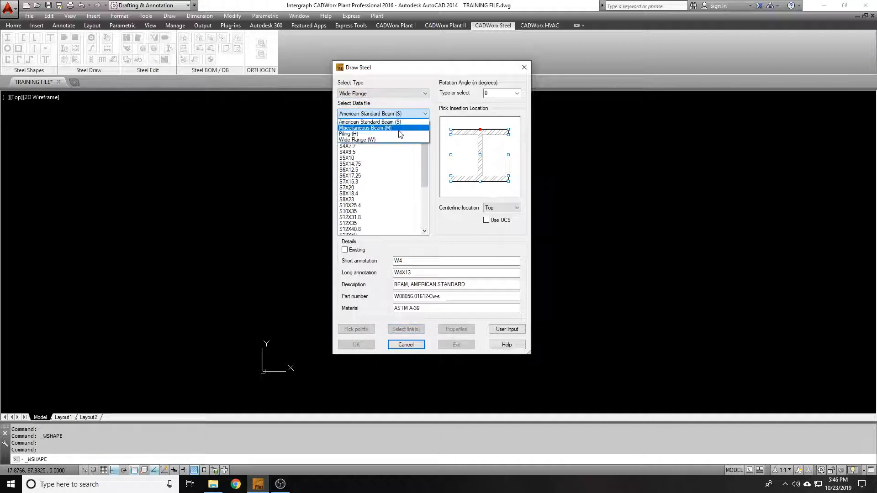
left_click(365, 128)
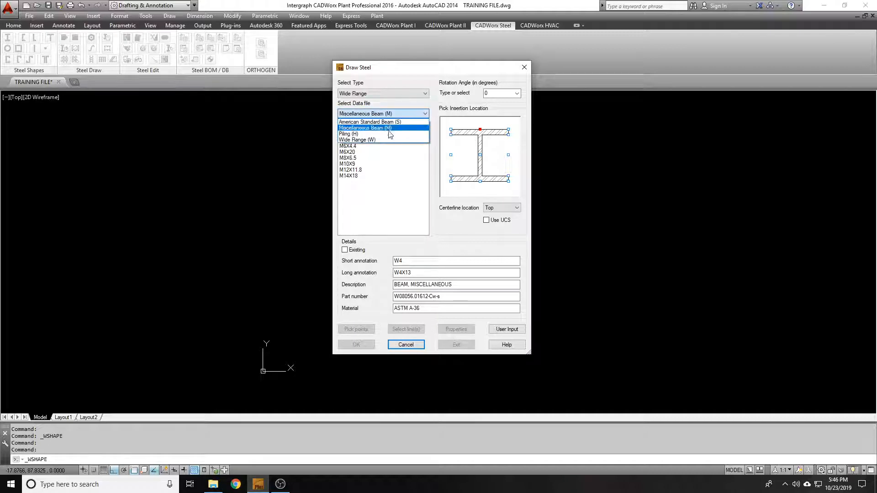
left_click(356, 139)
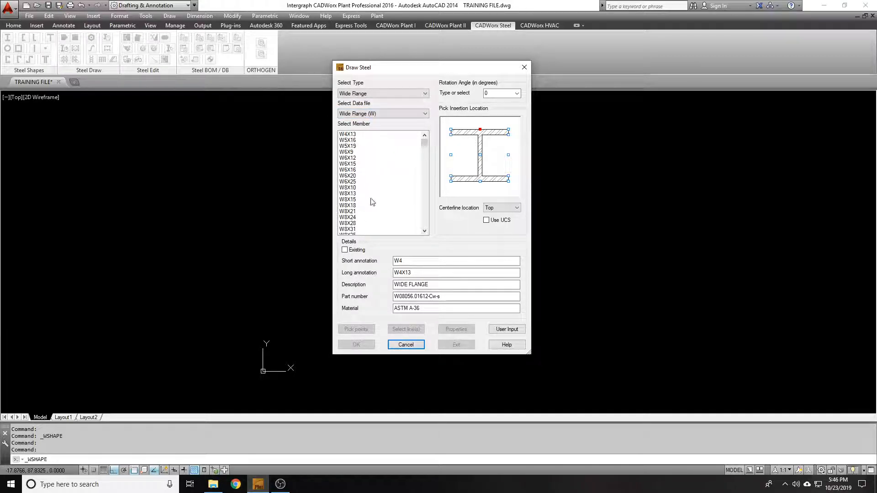
mouse_move(363, 197)
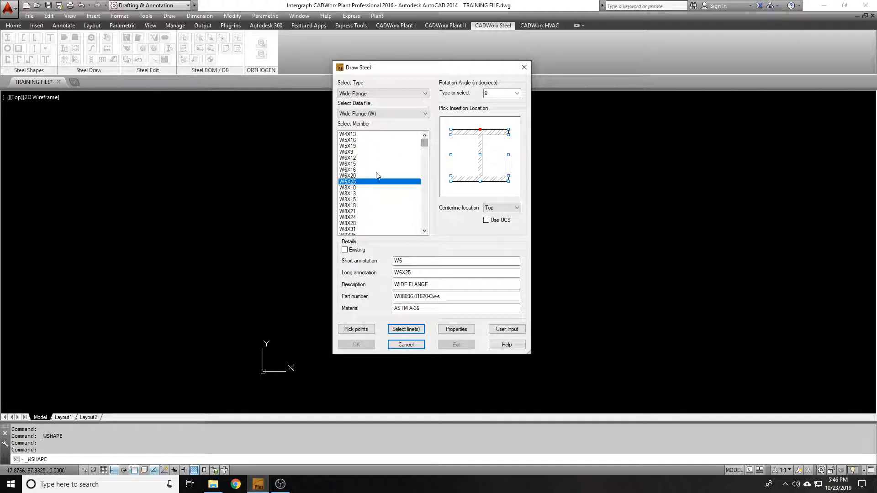
Step: Browse W6, W21X44 and W8X28 members, then settle on W8X24
left_click(347, 176)
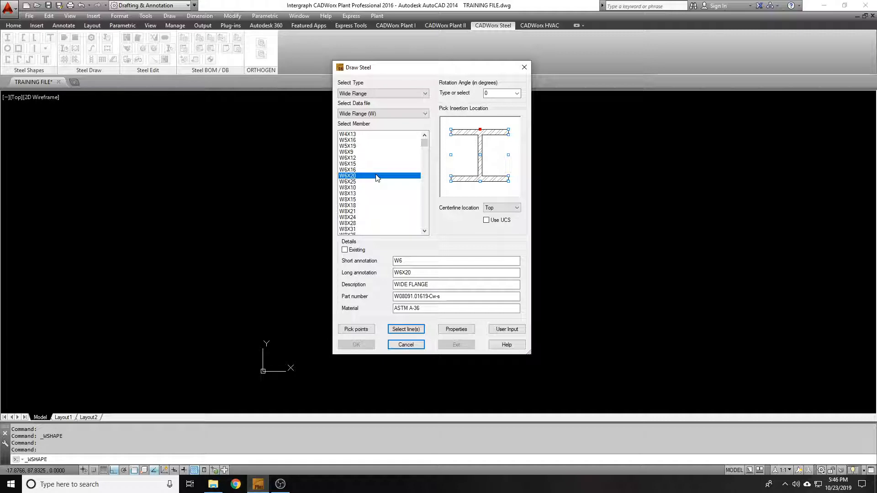
mouse_move(393, 142)
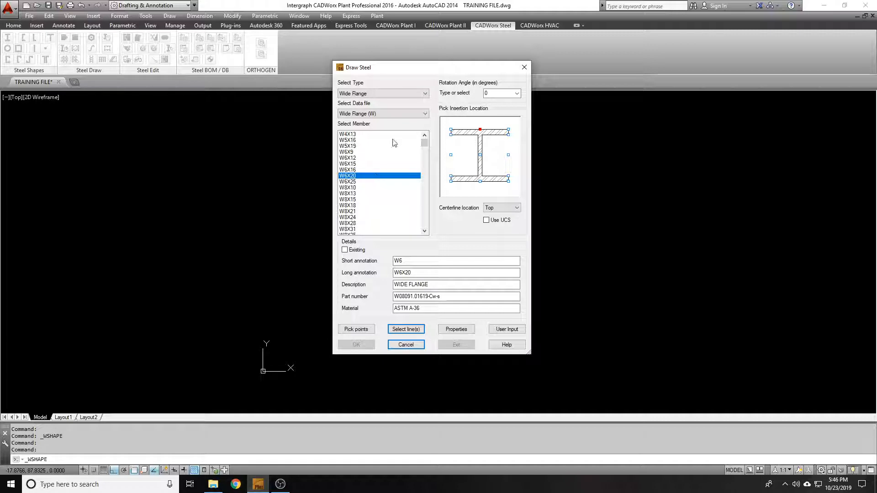
left_click(347, 181)
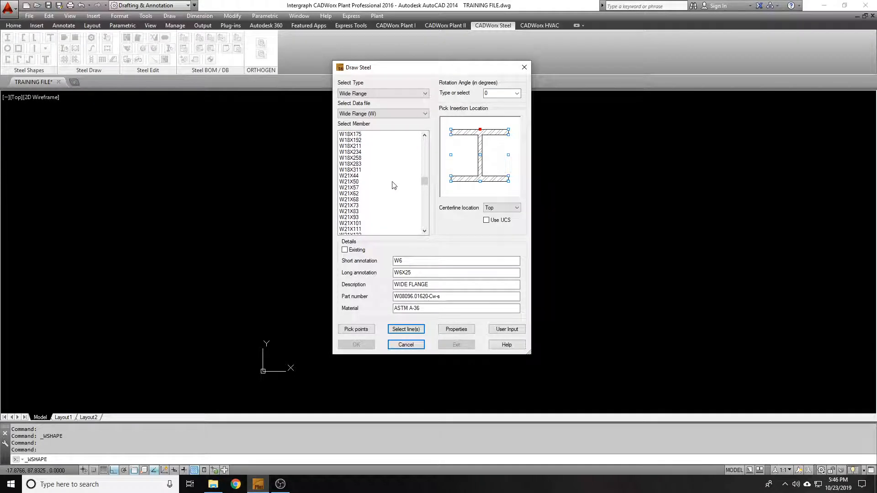
left_click(348, 176)
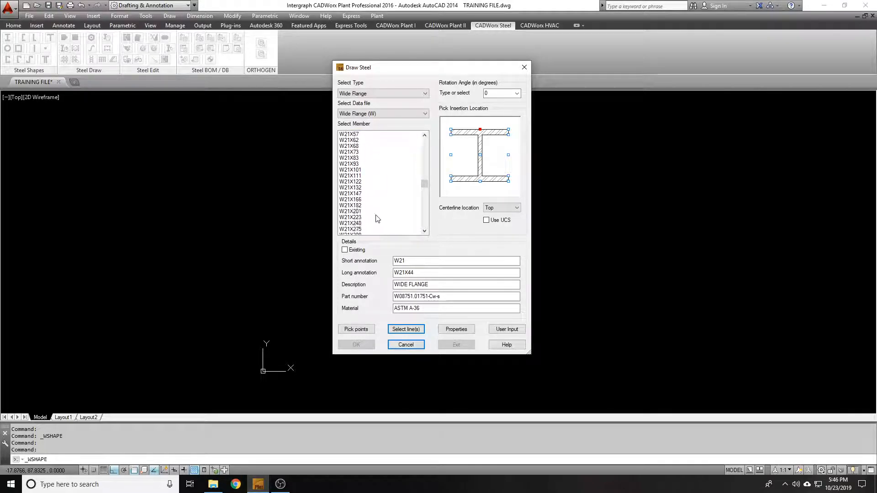
scroll("down", 3)
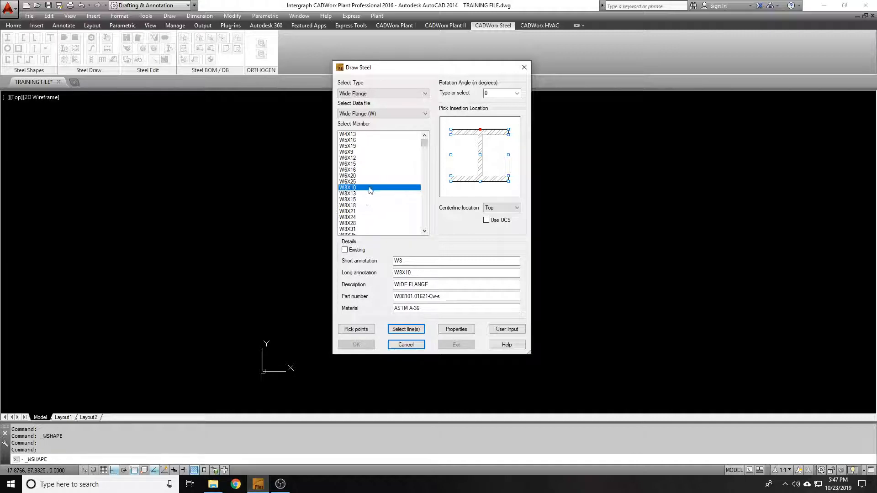
left_click(369, 187)
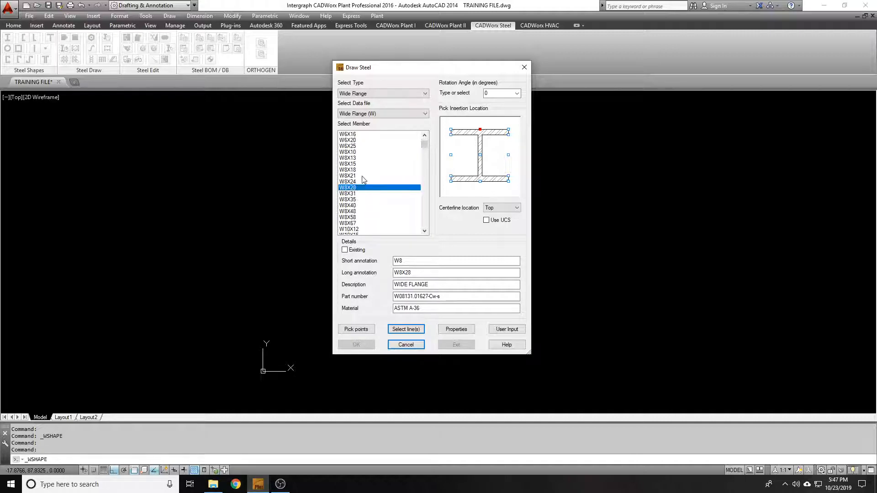
left_click(347, 181)
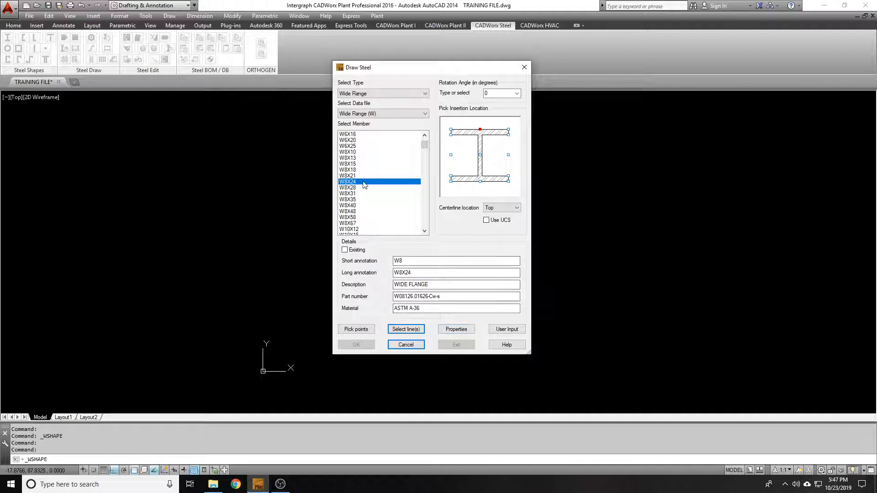
left_click(455, 329)
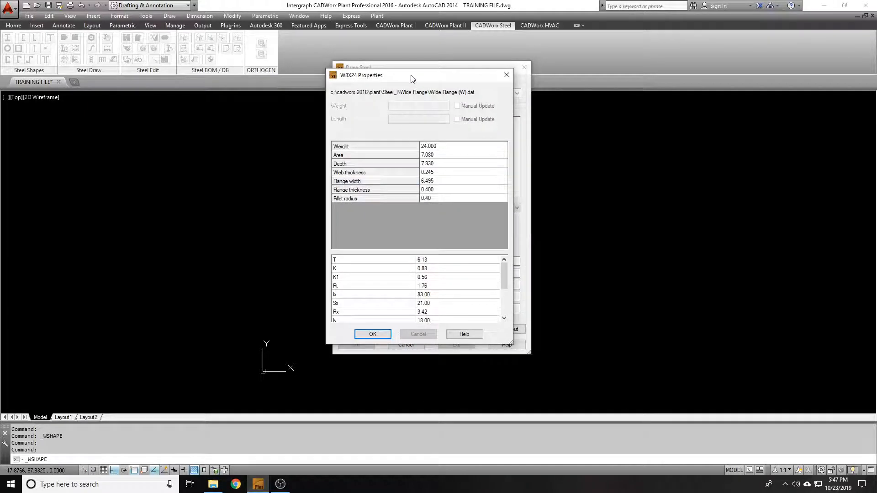
mouse_move(422, 152)
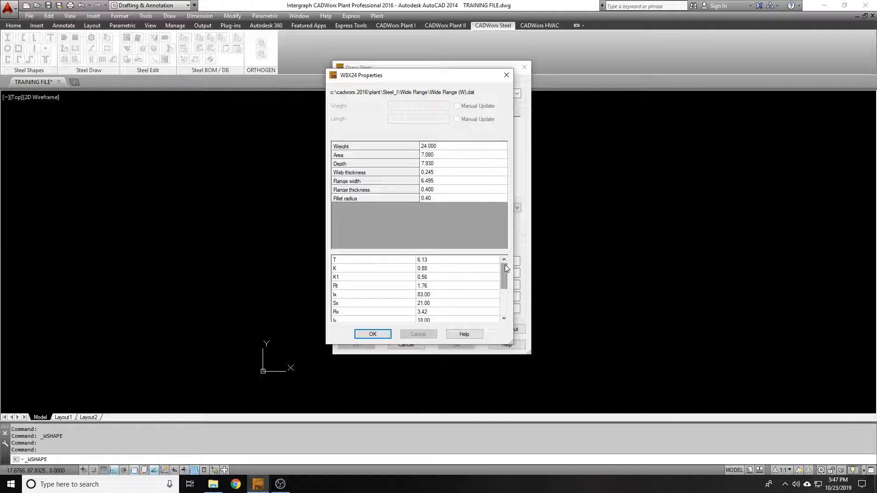
scroll("down", 3)
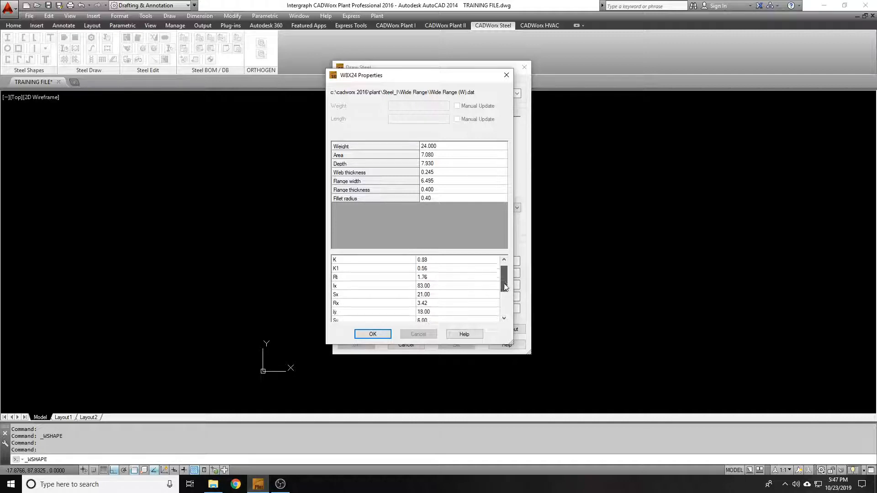
left_click(373, 334)
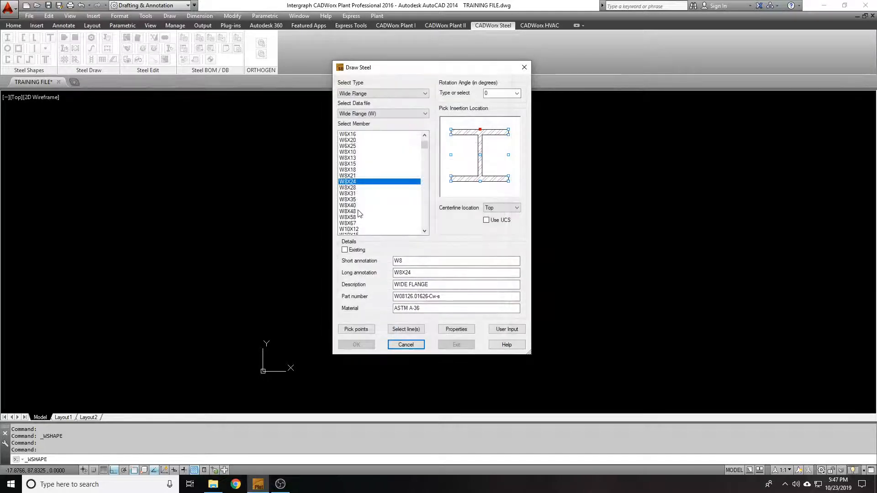
left_click(455, 329)
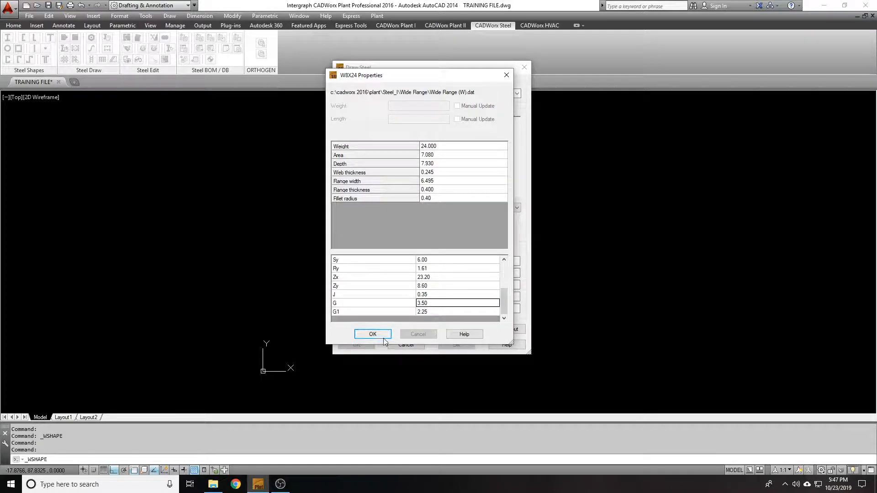
left_click(373, 334)
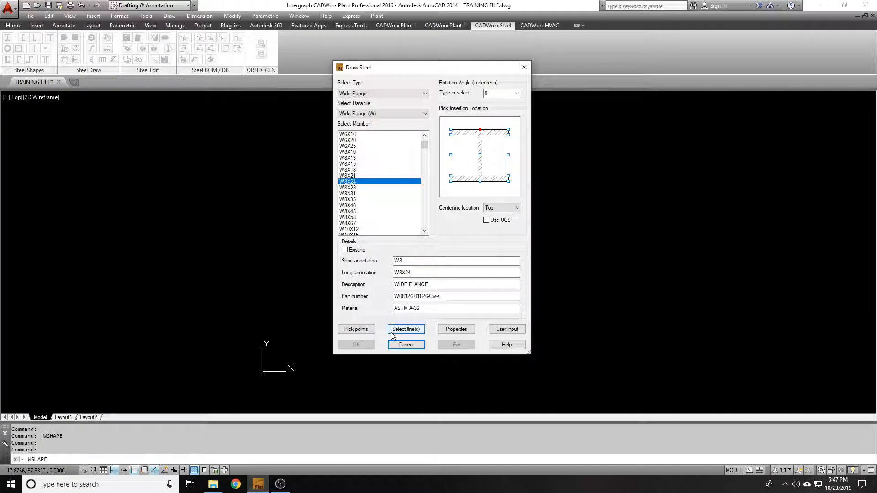
Step: Scroll past W8X28 down the member list and select W14X90
left_click(347, 187)
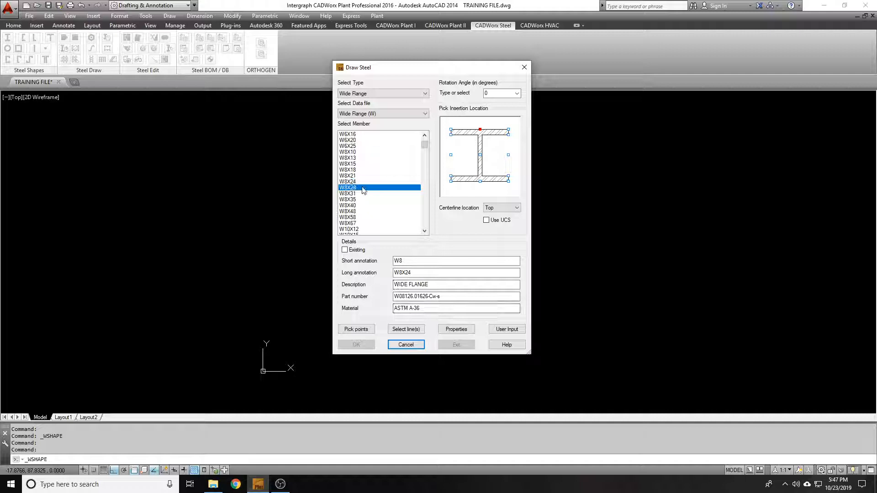
scroll("down", 3)
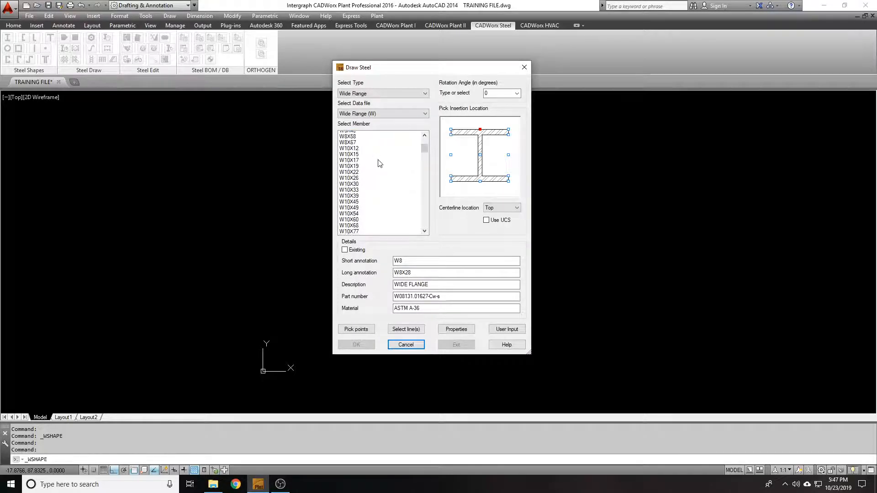
scroll("down", 3)
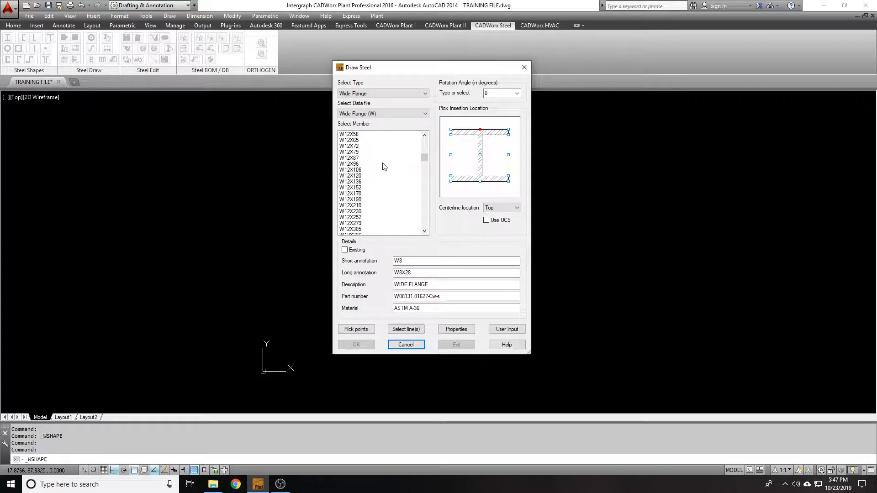
scroll("down", 3)
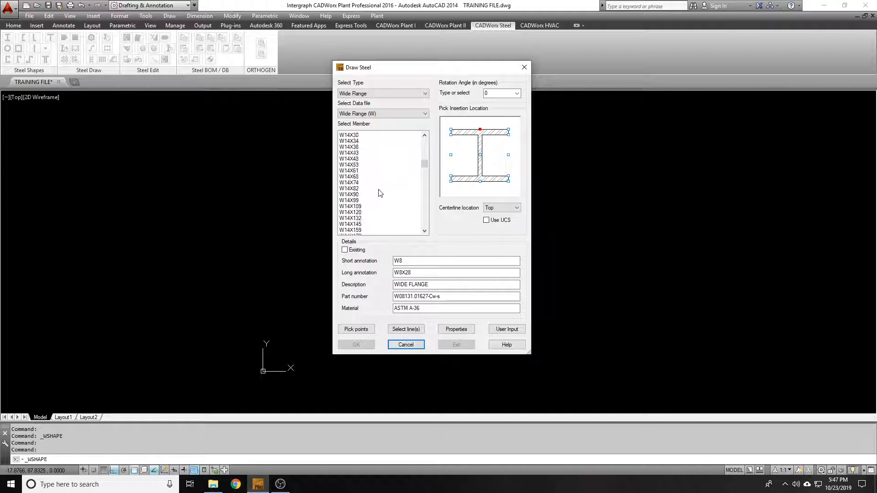
left_click(348, 170)
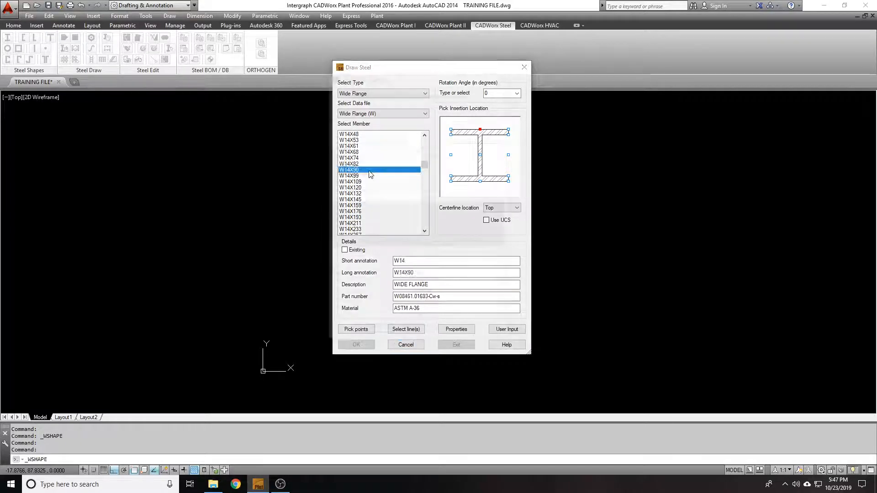
Step: Review the W14X90 section properties, including K1, then close them
left_click(455, 329)
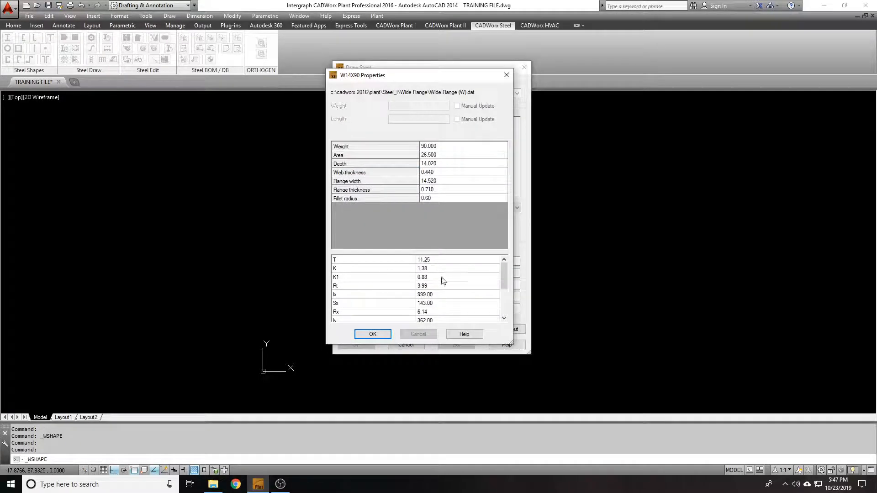
left_click(458, 277)
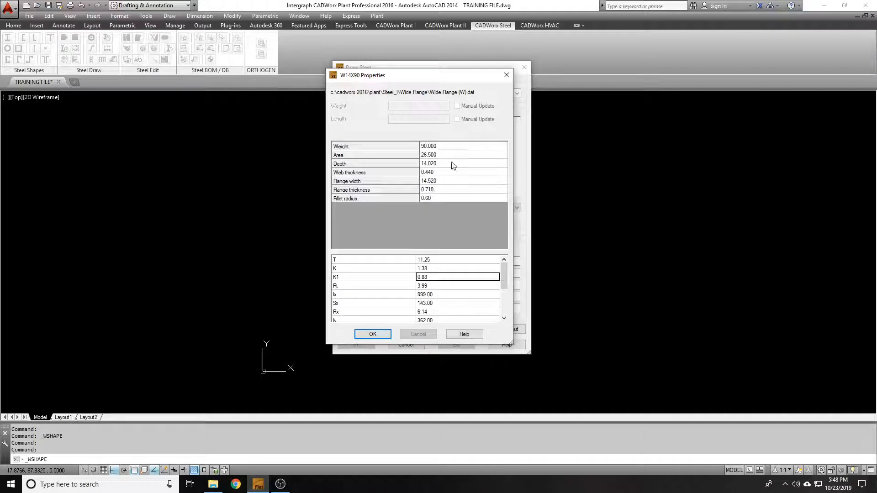
left_click(459, 163)
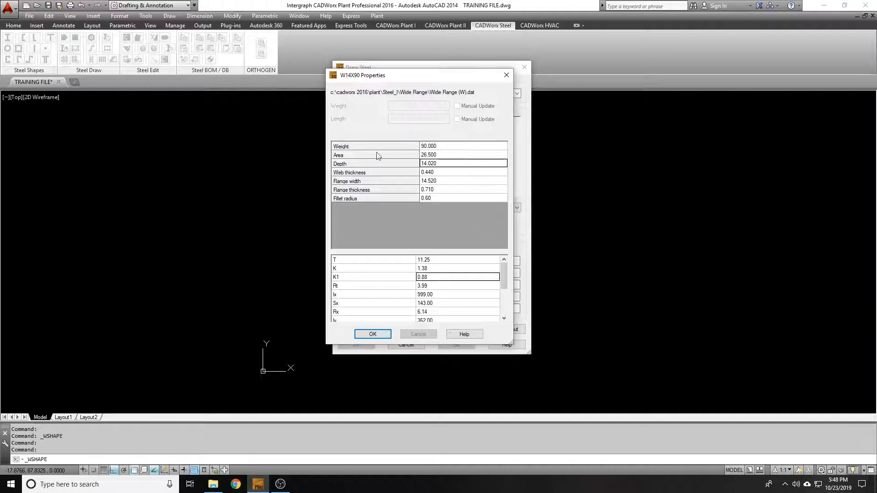
left_click(373, 334)
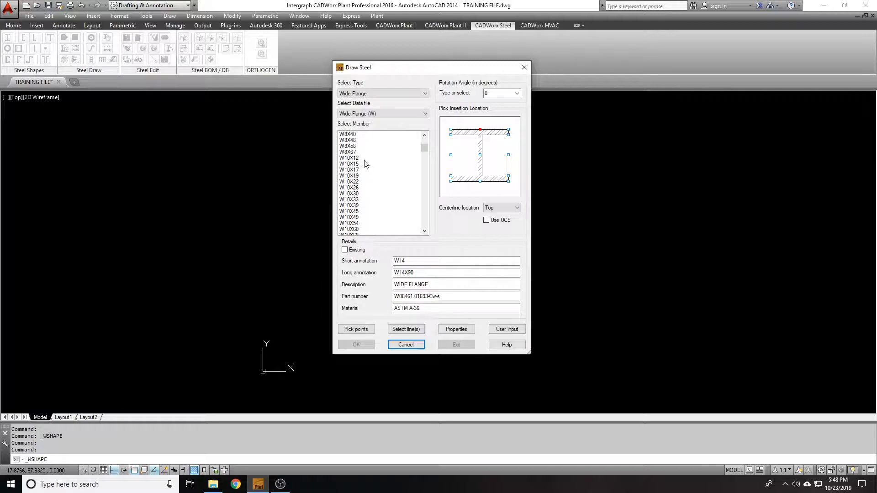
Step: Show the W8X31 section properties, noting weight 31 and depth 8.000
left_click(455, 329)
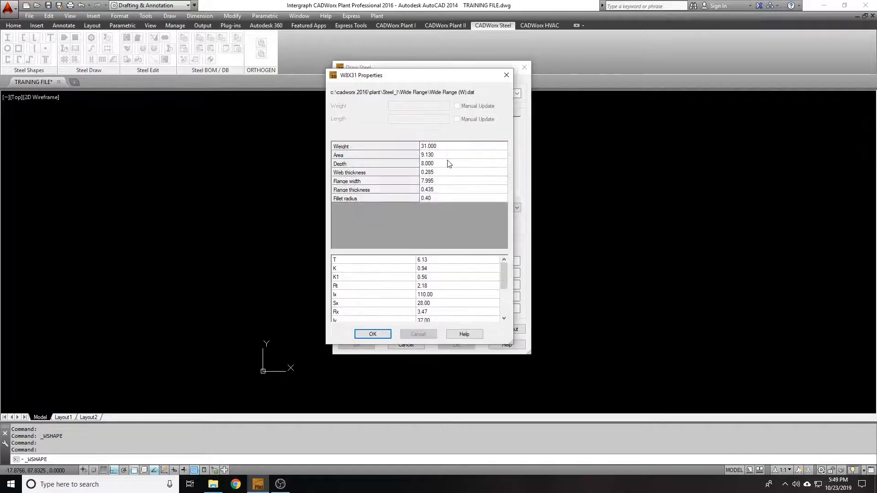
left_click(463, 164)
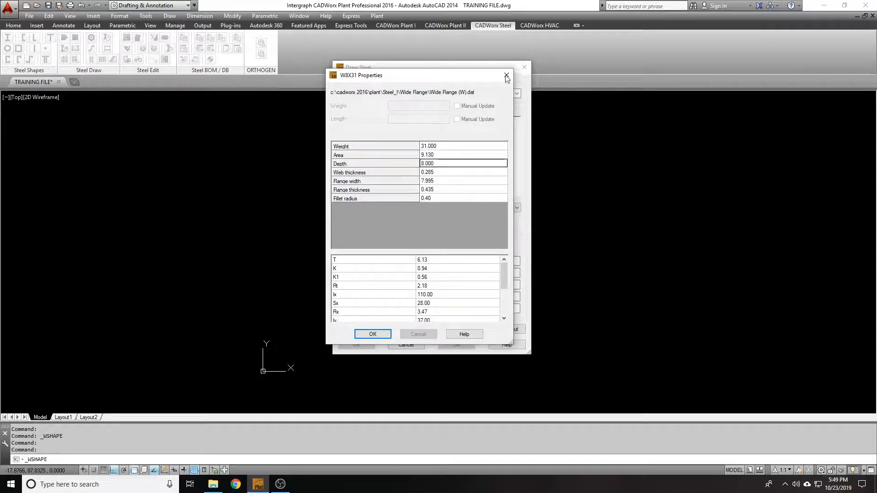
mouse_move(506, 76)
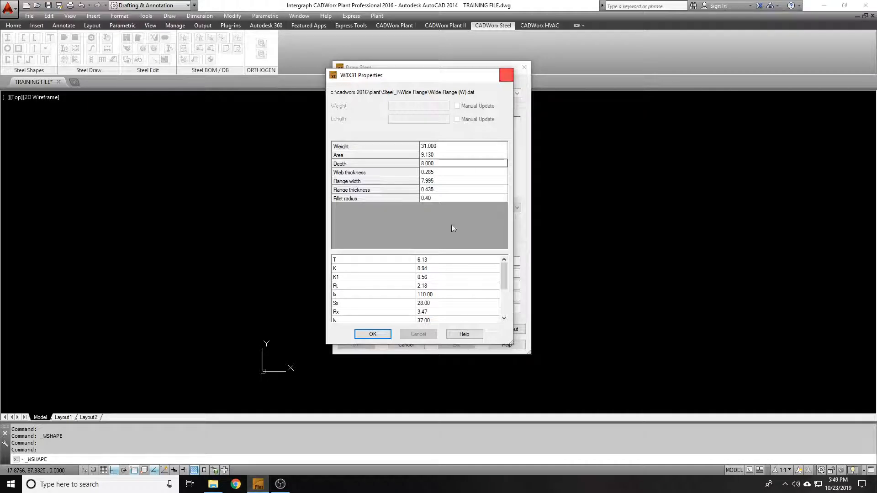
Step: Close the W8X31 properties, keep rotation angle 0 and centerline location Top
left_click(372, 334)
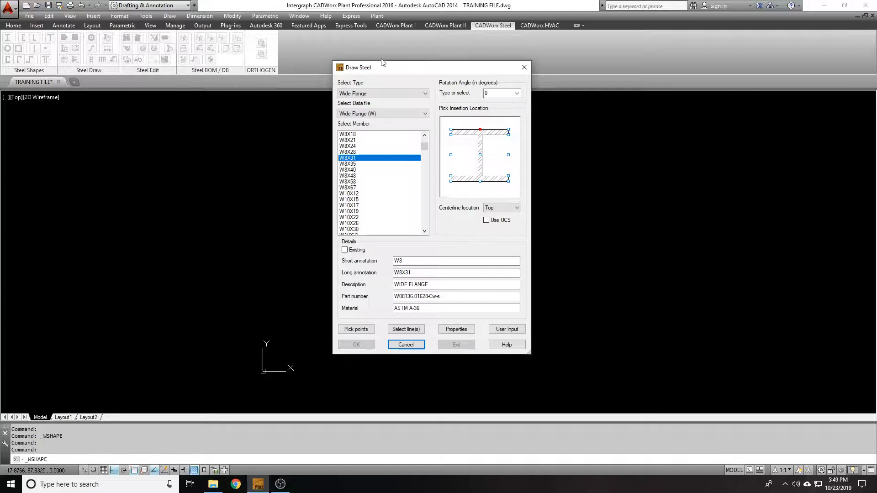
left_click(498, 93)
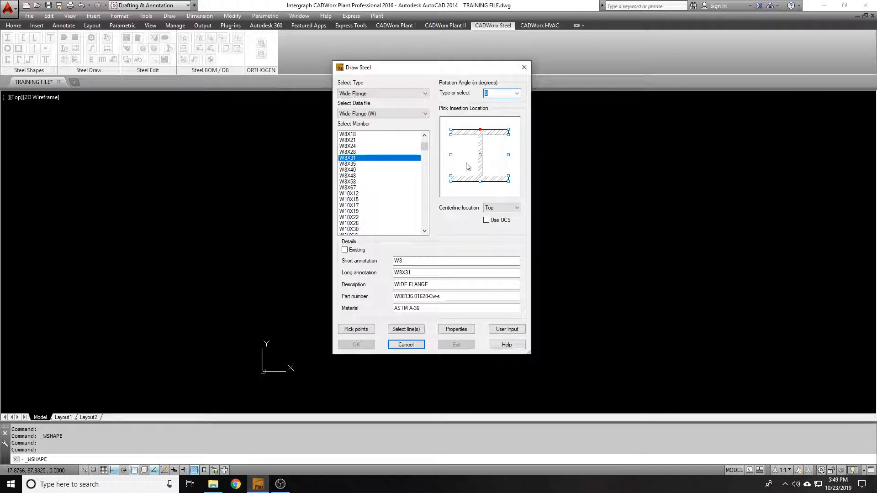
mouse_move(480, 155)
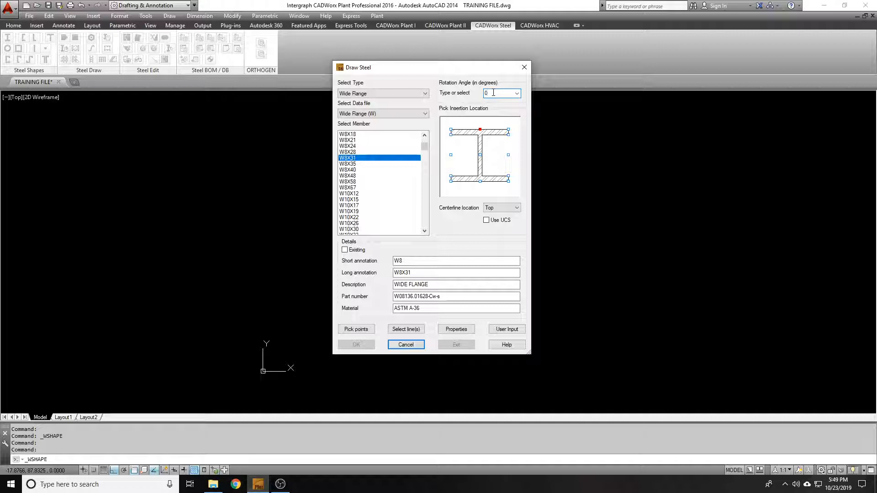
left_click(495, 93)
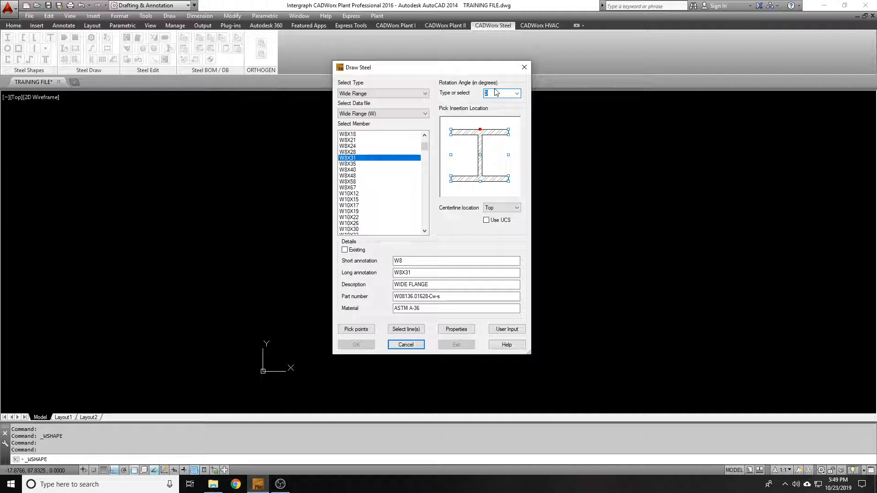
mouse_move(491, 132)
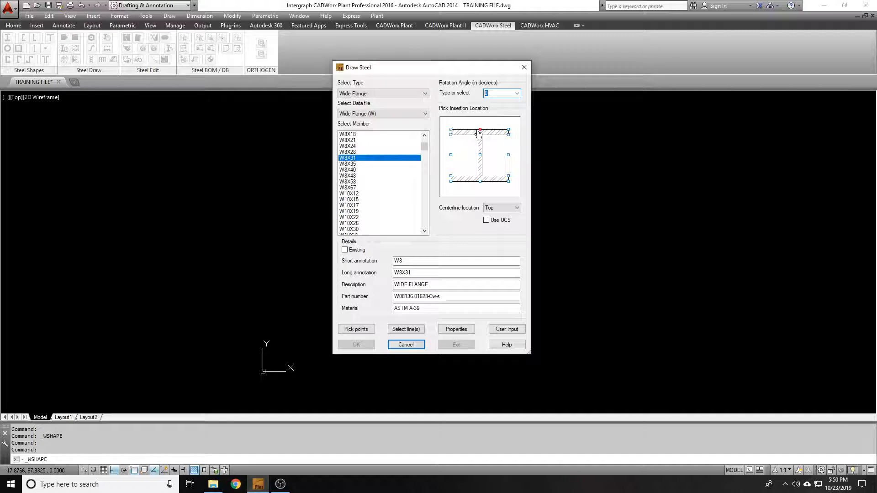
mouse_move(483, 195)
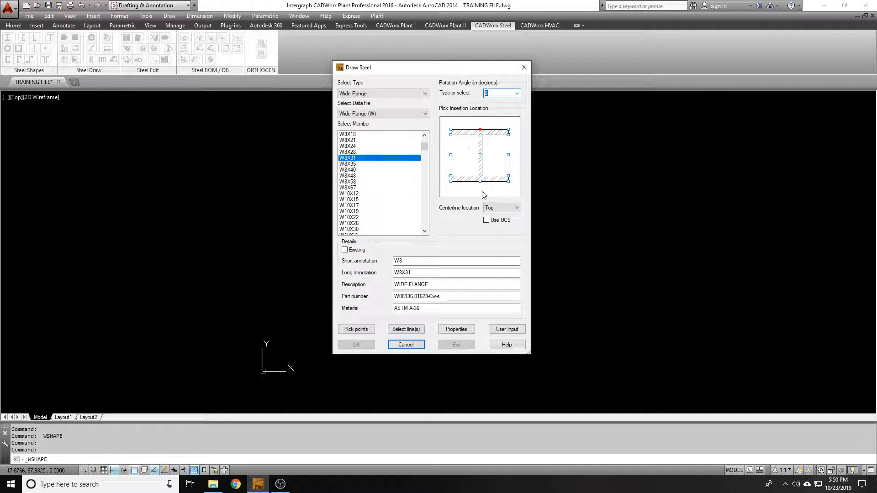
mouse_move(469, 104)
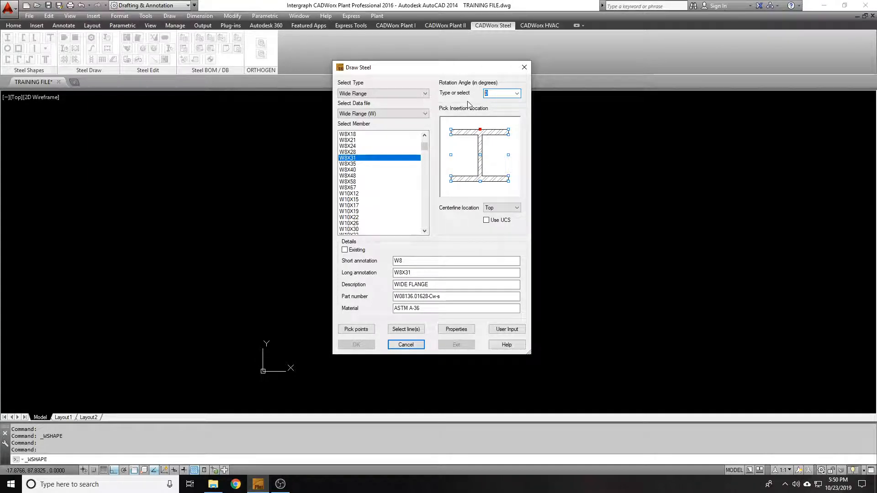
left_click(515, 207)
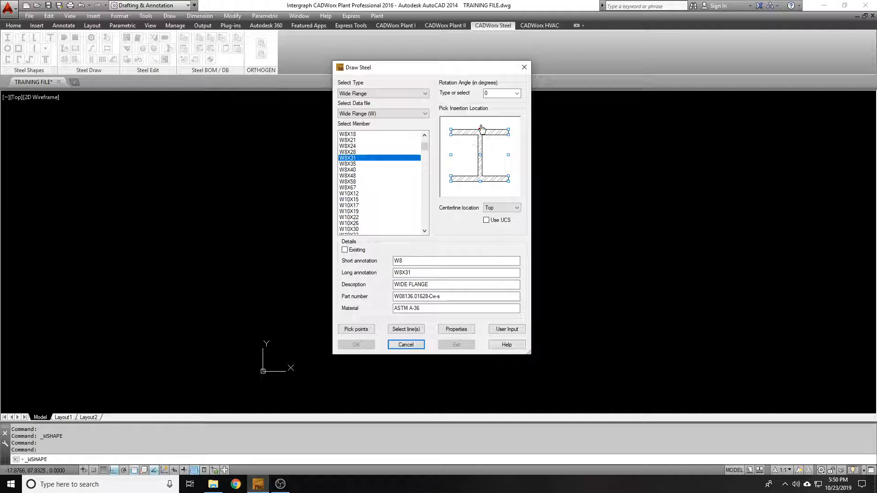
left_click(515, 208)
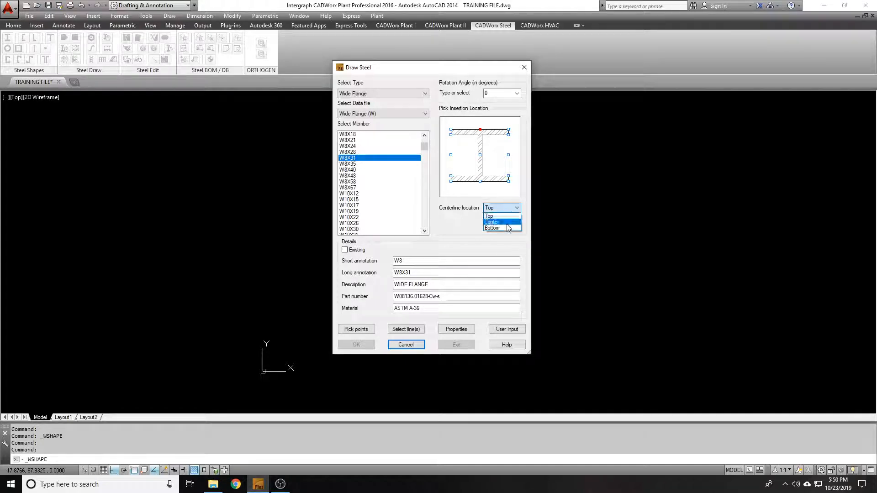
left_click(486, 215)
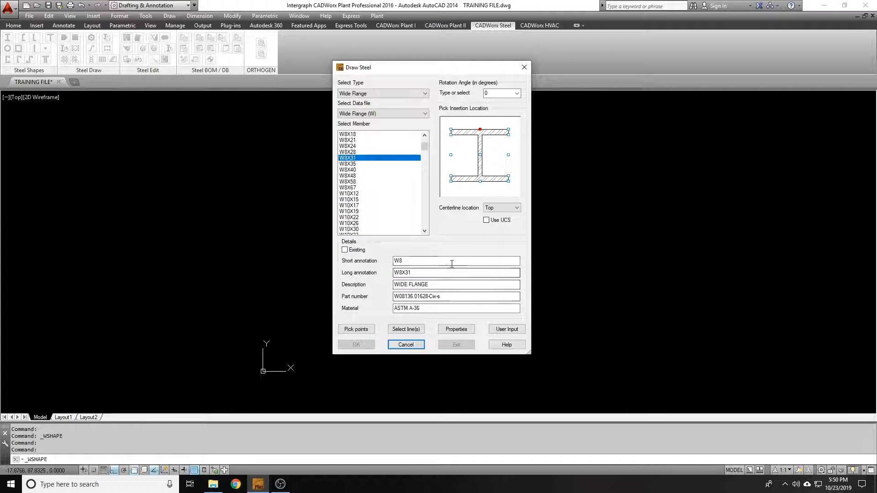
left_click(453, 261)
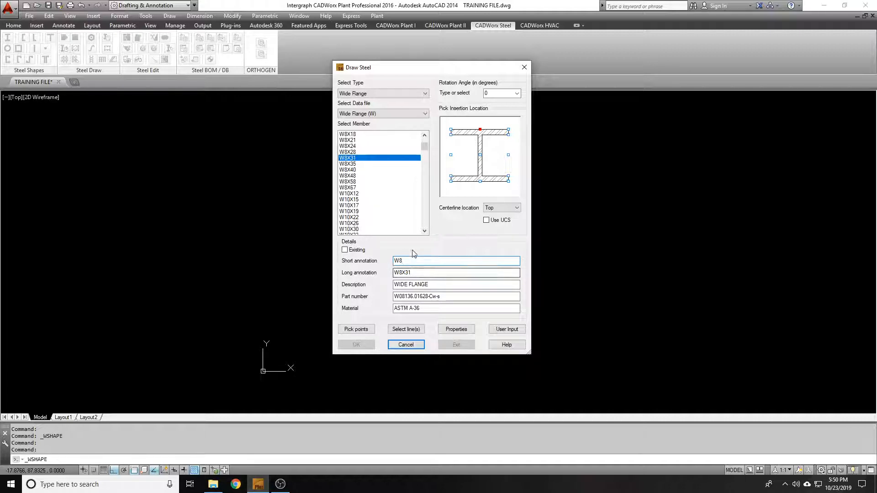
left_click(456, 260)
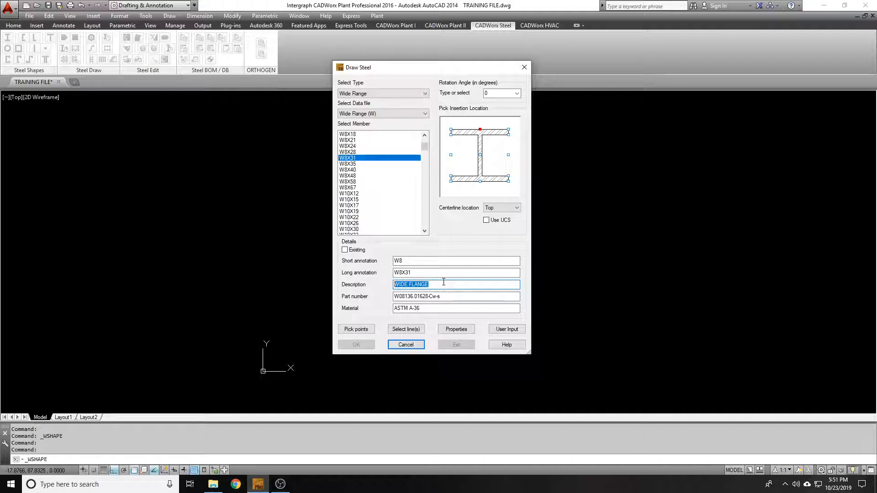
mouse_move(441, 280)
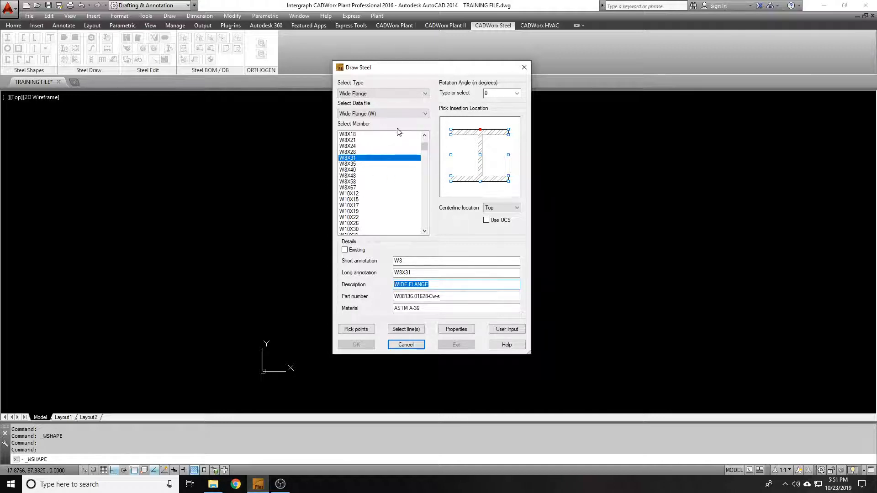
mouse_move(479, 150)
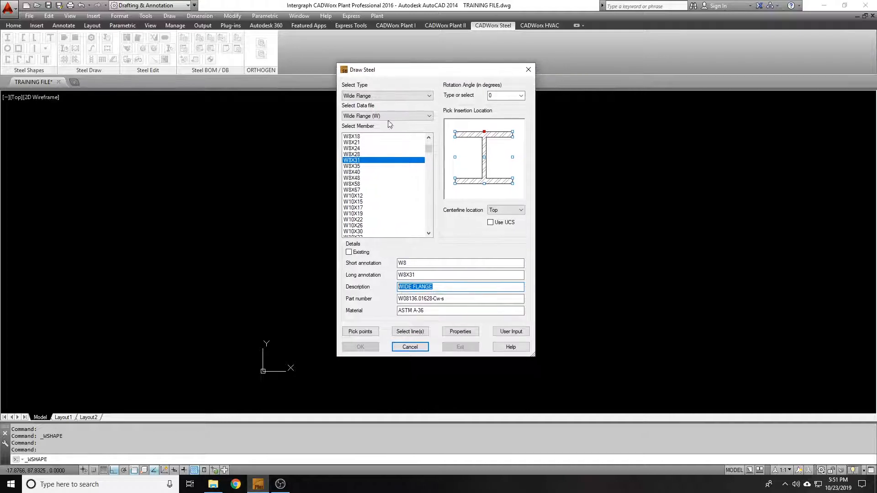
Step: Pick points to draw the W8X31 beam, then relaunch Draw Steel
left_click(360, 347)
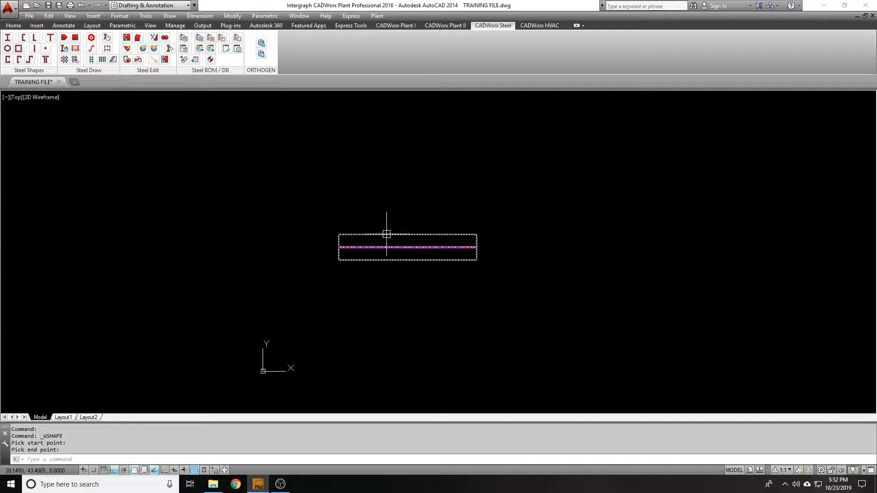
mouse_move(387, 234)
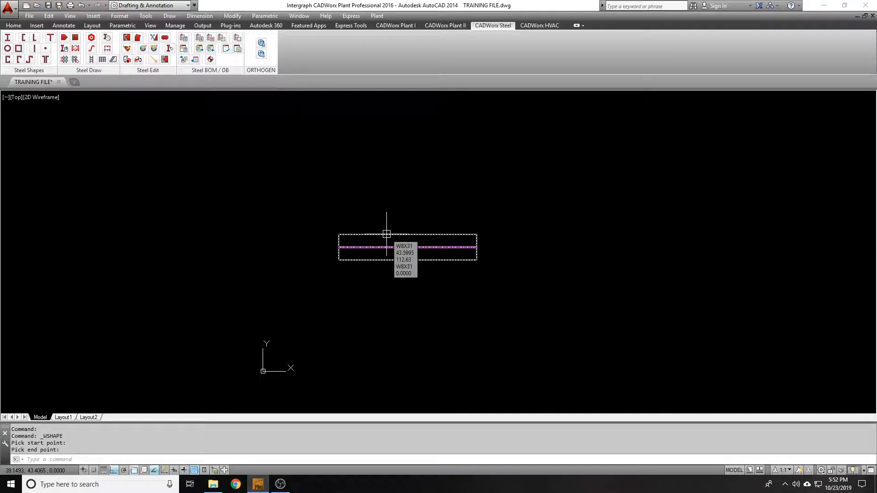
mouse_move(444, 133)
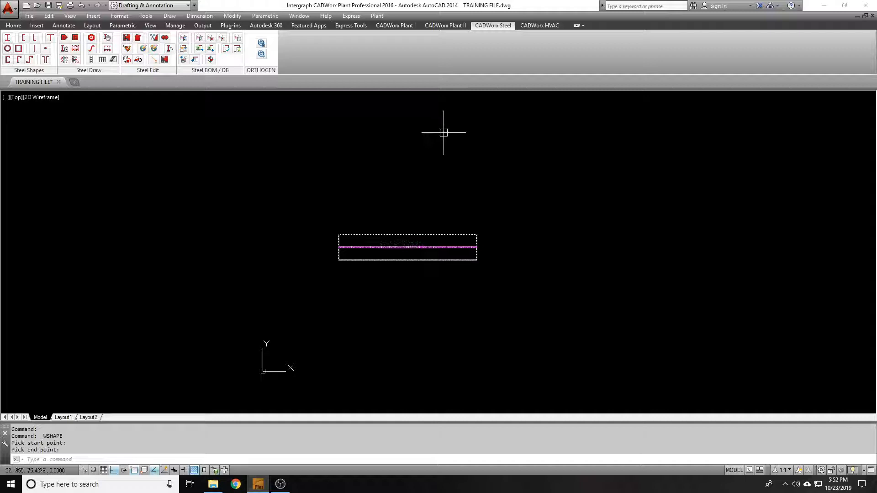
type("l")
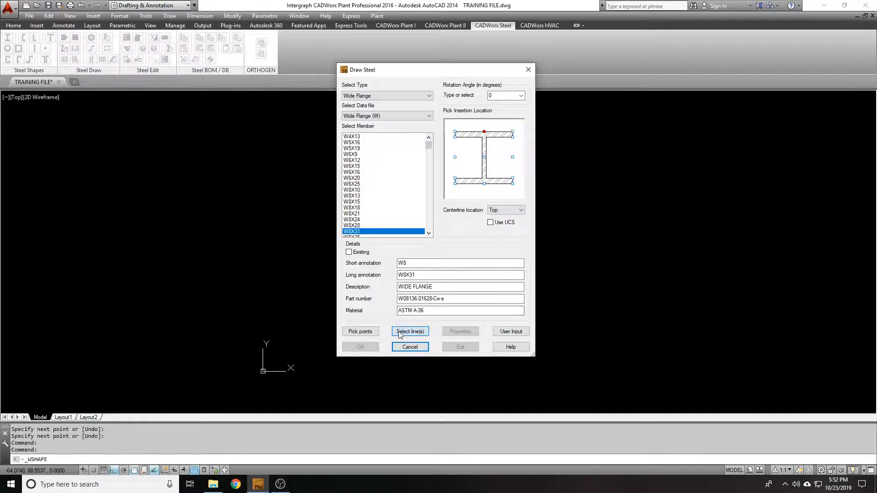
Step: Convert existing lines into W8X31 beams and select the upper-left beam for editing
left_click(409, 331)
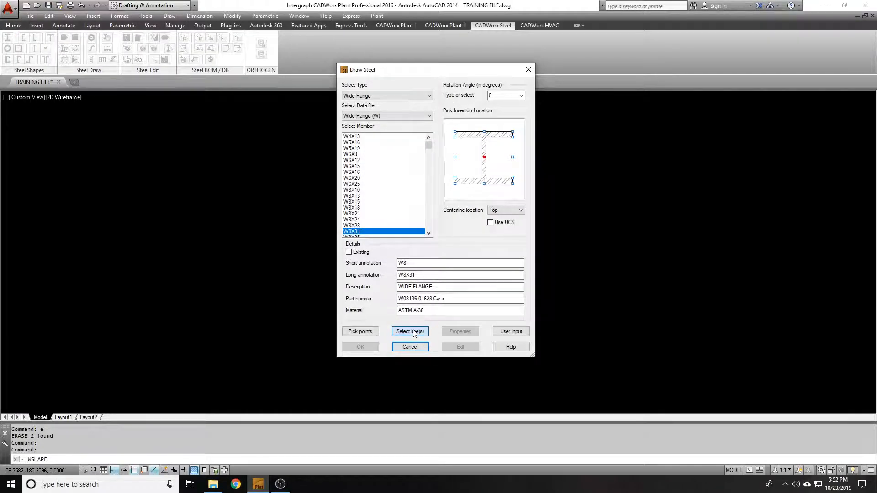
left_click(410, 331)
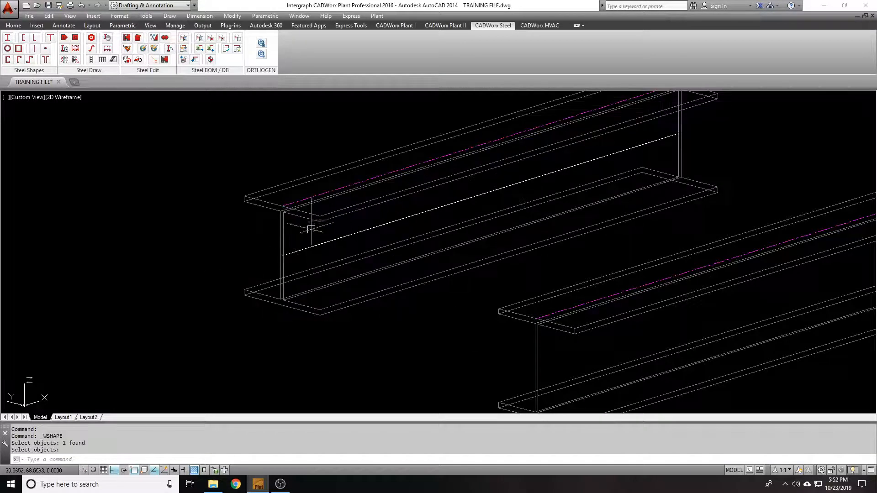
mouse_move(453, 196)
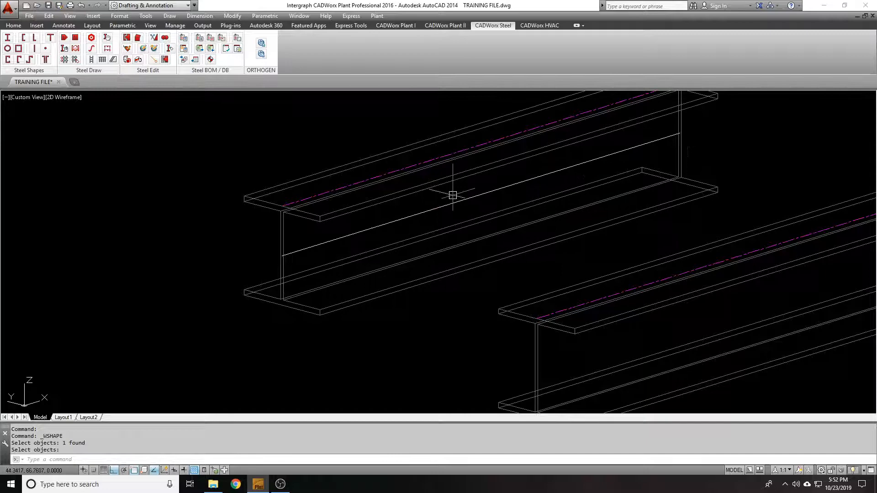
left_click(453, 195)
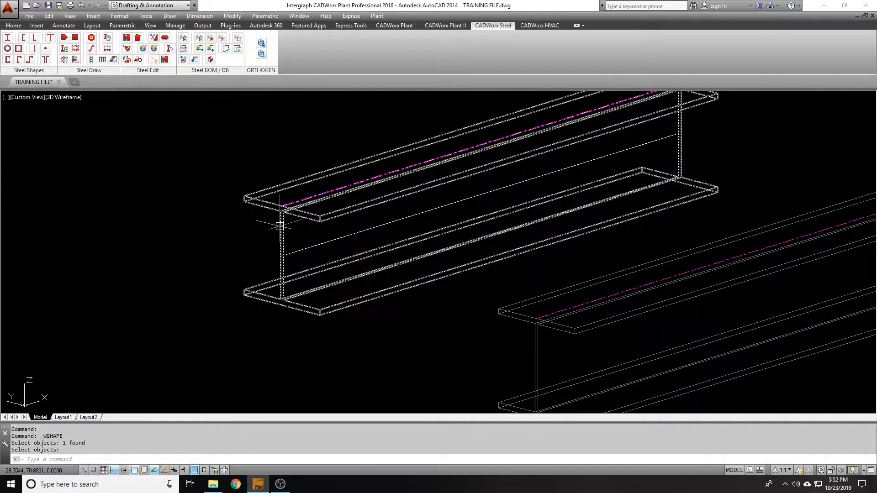
mouse_move(279, 225)
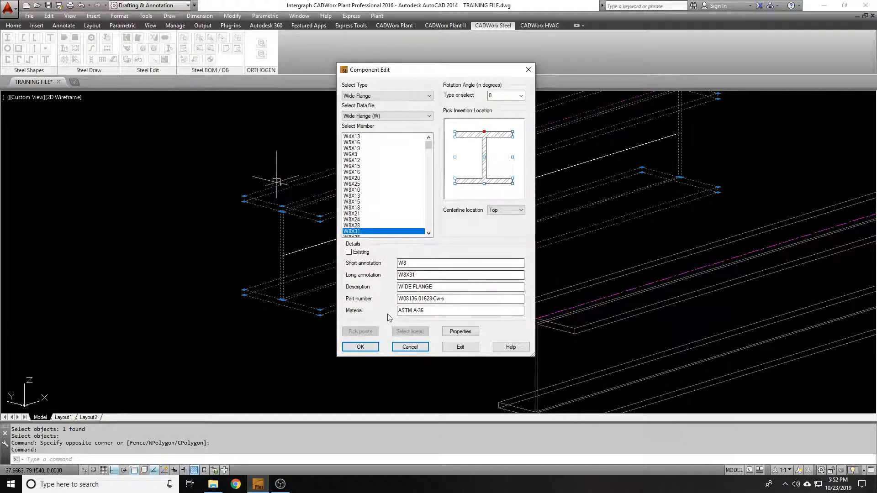
Step: Reopen the beam's Component Edit and move its insertion point to the bottom-left flange corner
left_click(360, 347)
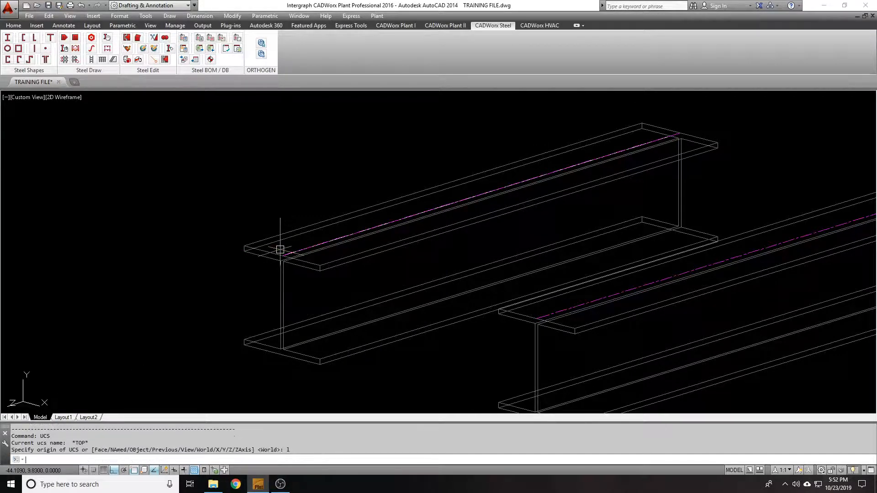
type("c")
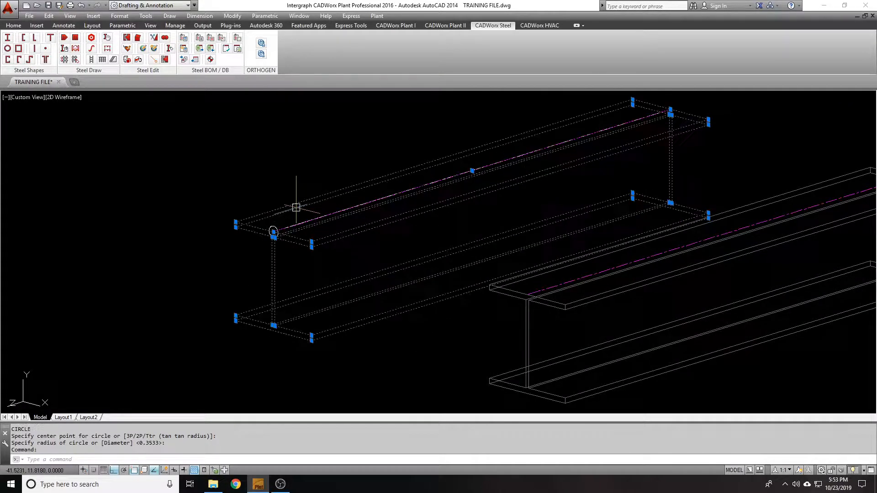
double_click(272, 231)
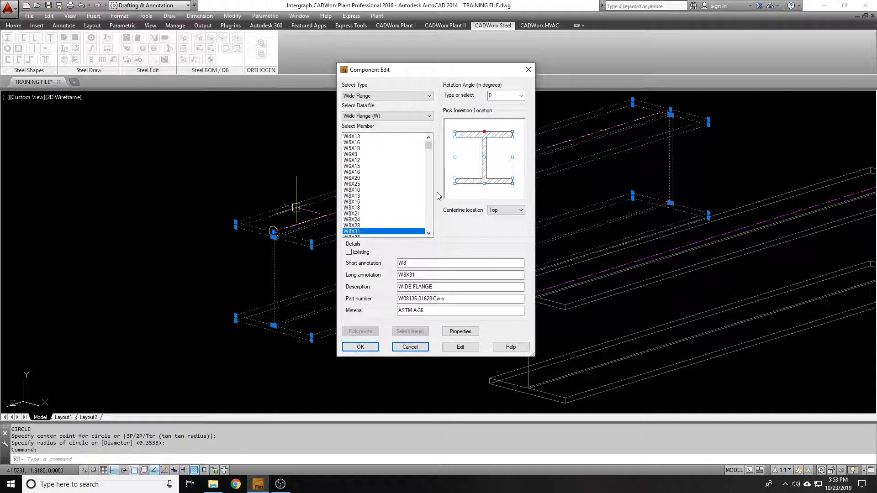
left_click(455, 183)
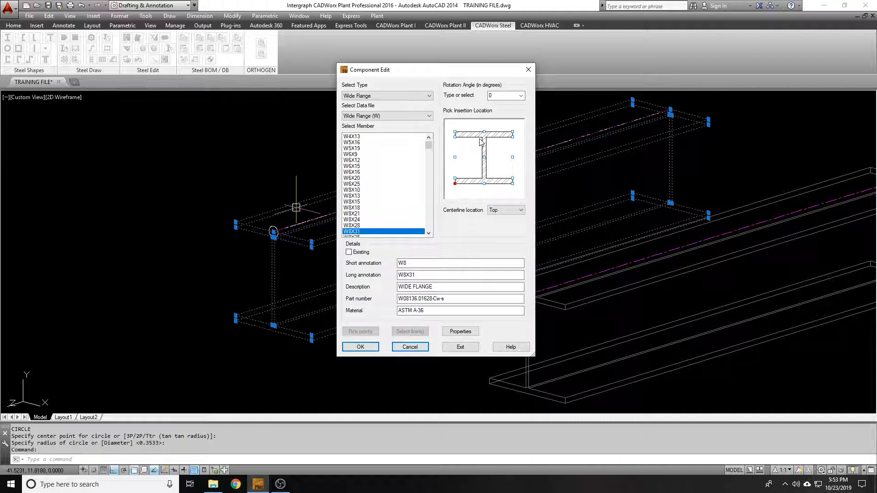
mouse_move(235, 327)
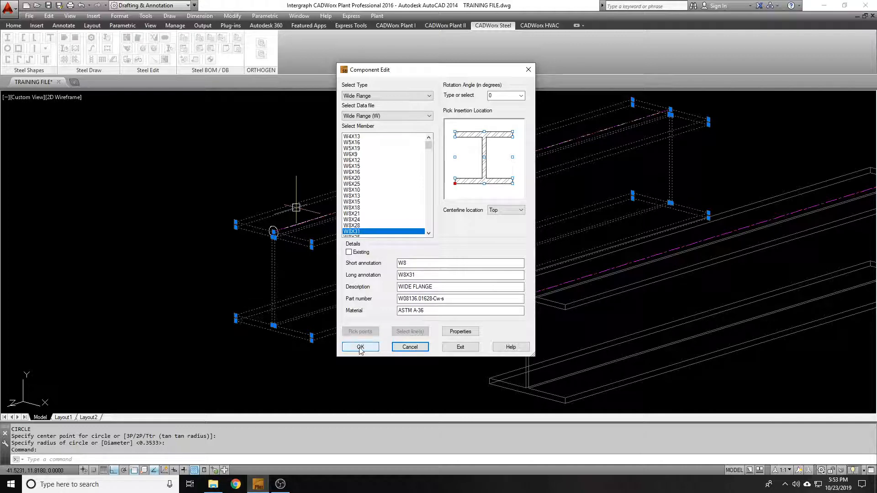
left_click(360, 347)
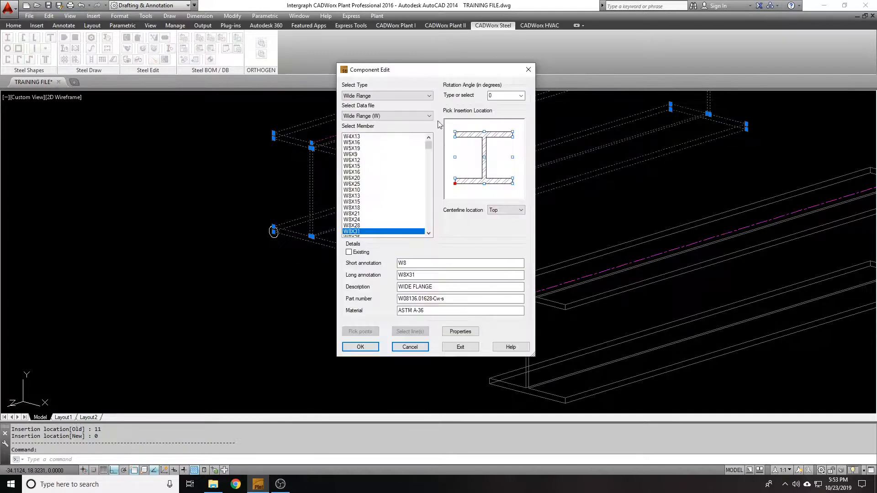
Step: Move the insertion point to the top flange centre, then the web centre, and apply
left_click(360, 347)
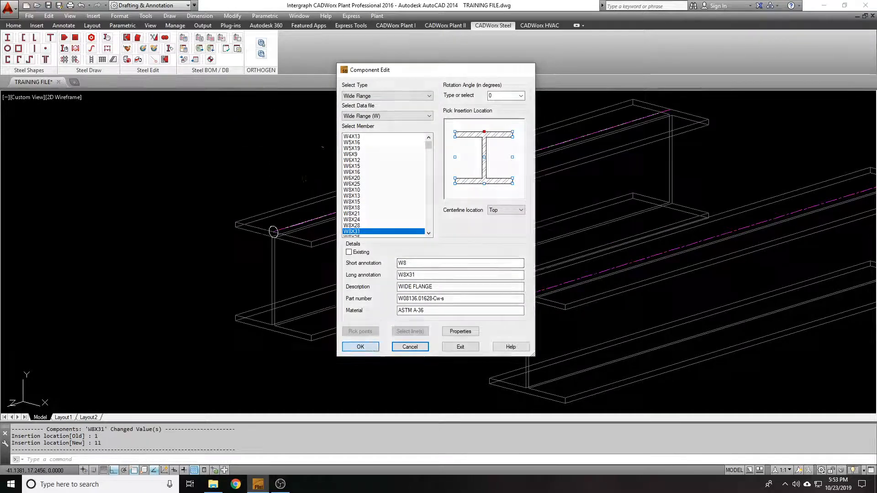
left_click(360, 347)
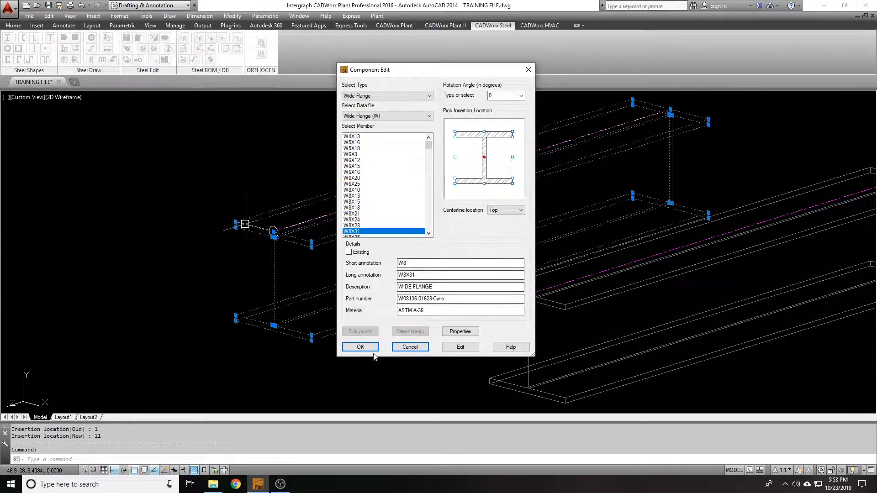
left_click(360, 347)
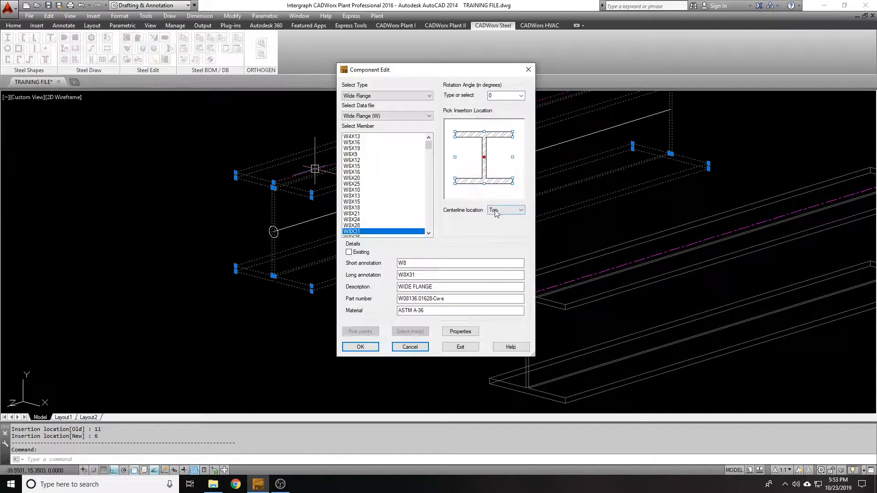
Step: Change the beam's centerline location to Center, then Bottom, and close Component Edit
left_click(520, 210)
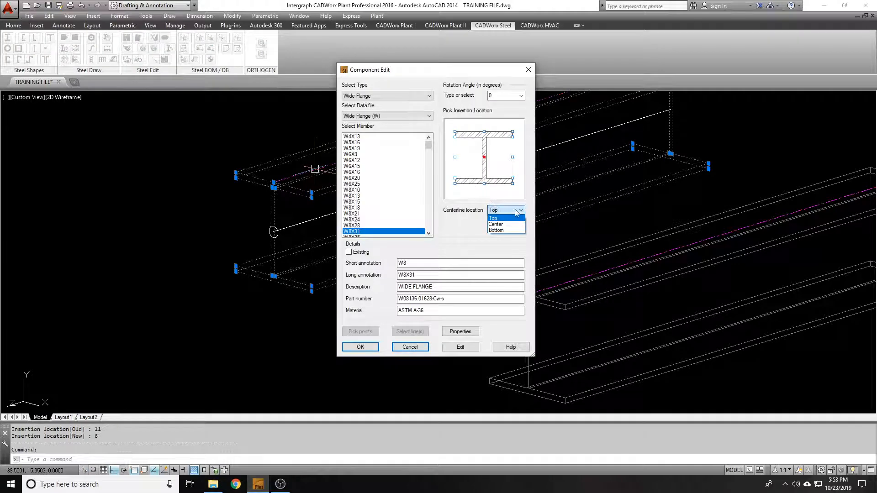
left_click(494, 218)
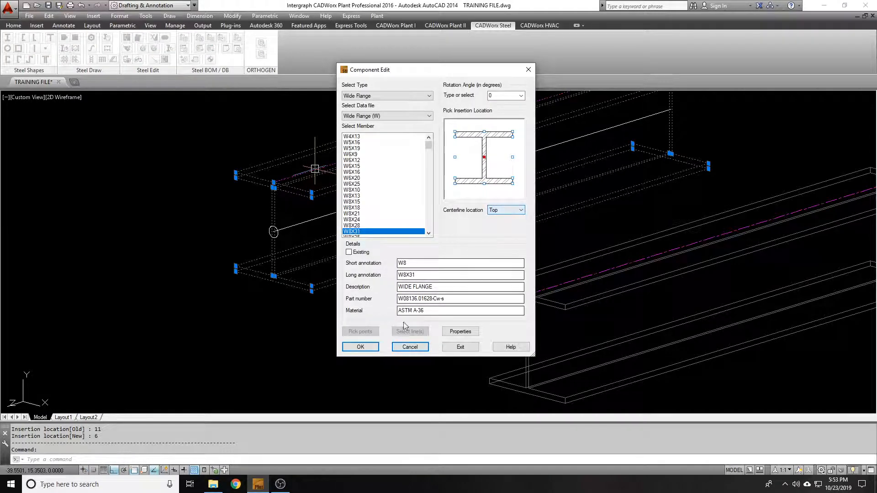
left_click(360, 347)
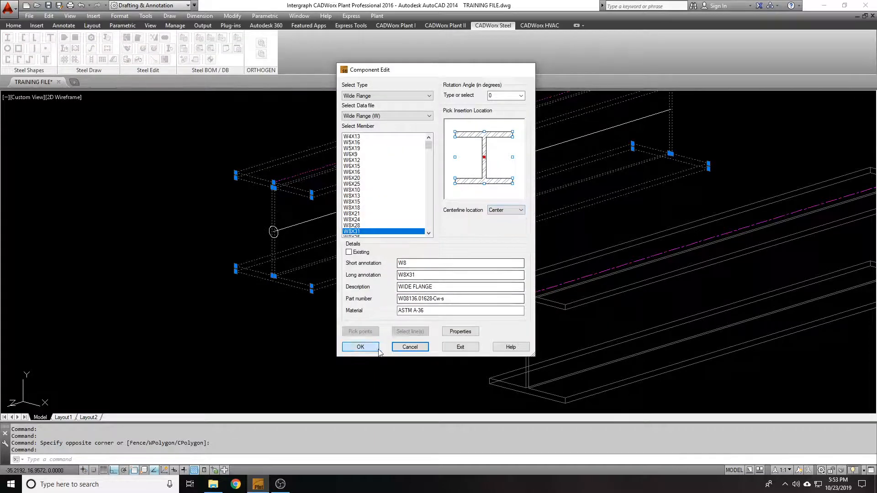
left_click(518, 210)
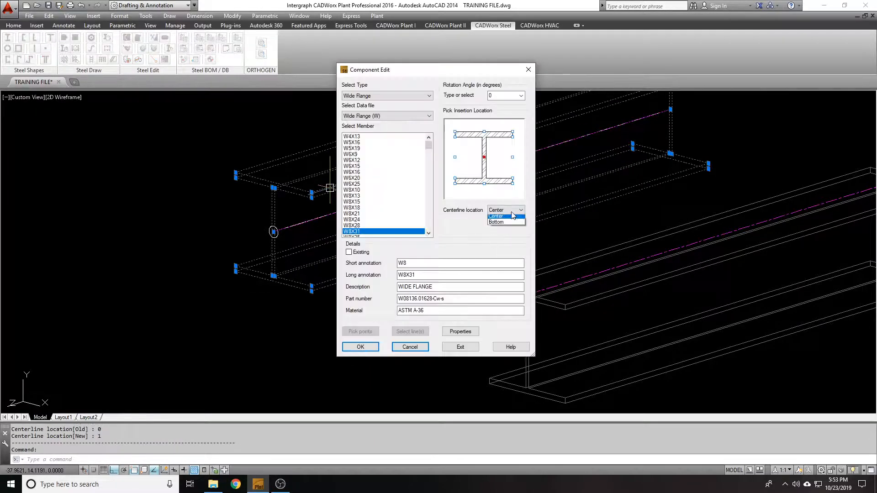
left_click(360, 347)
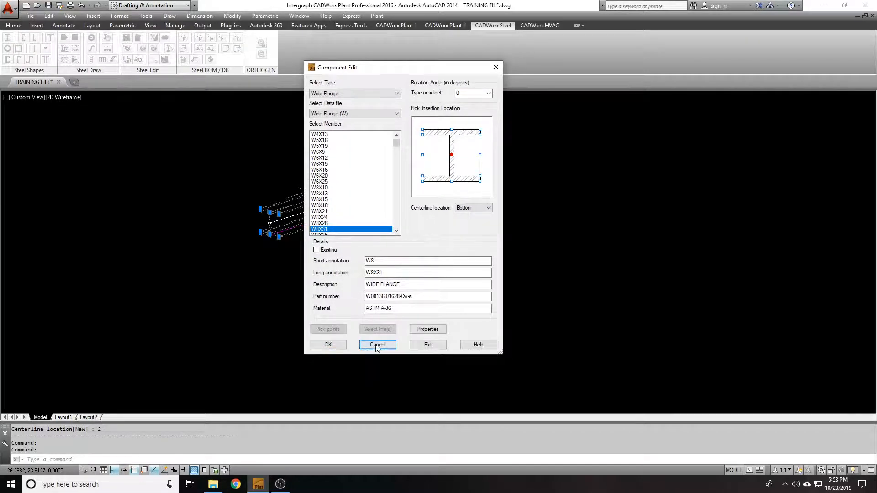
left_click(377, 344)
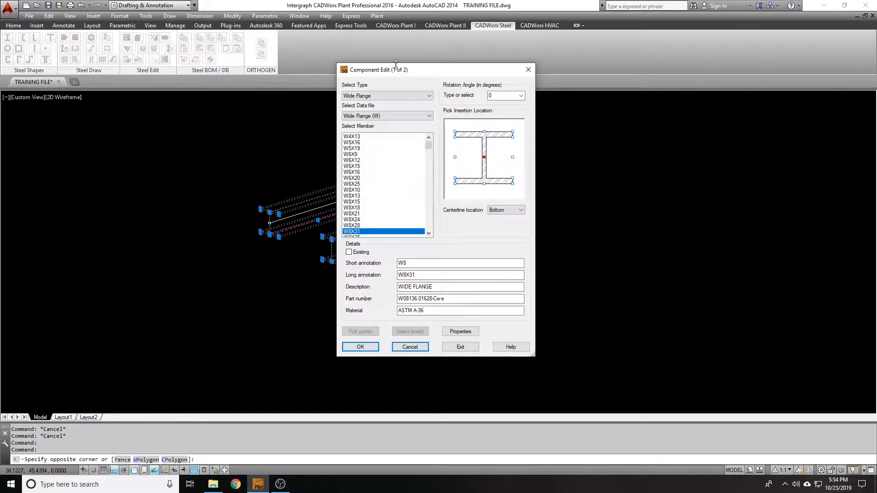
mouse_move(505, 64)
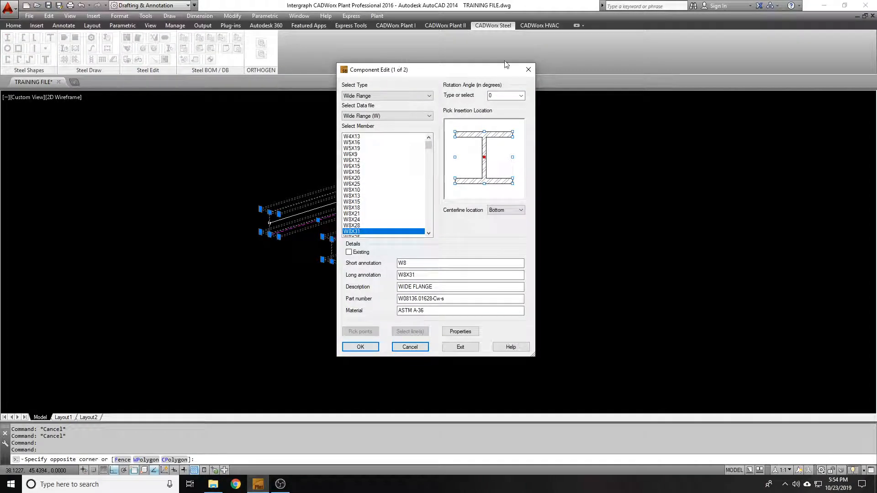
mouse_move(291, 279)
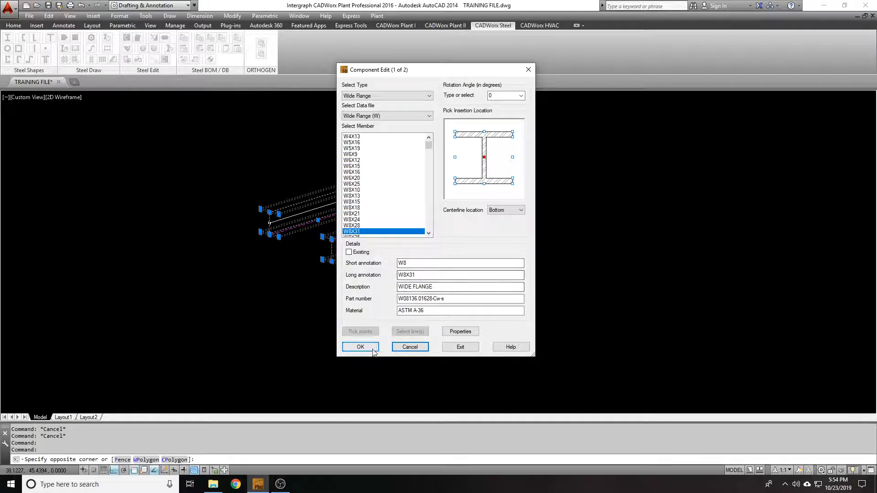
Step: Apply settings to both selected beams and return the centerline location to Top
left_click(359, 347)
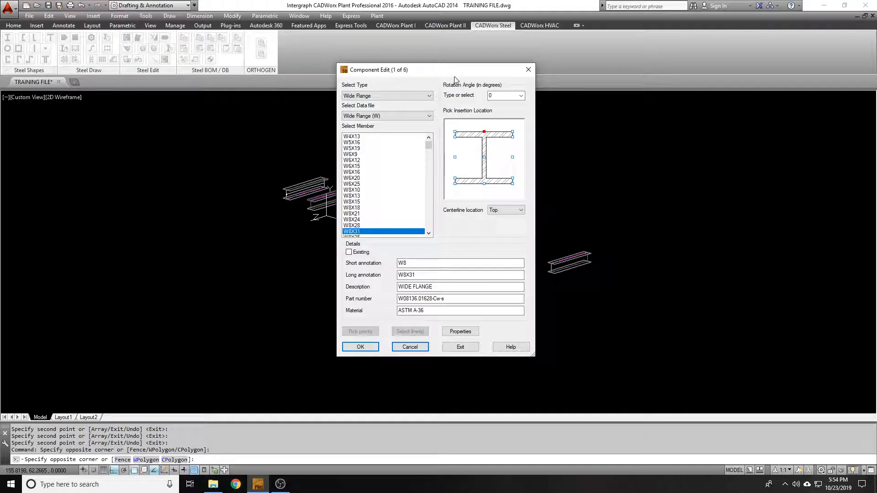
mouse_move(666, 285)
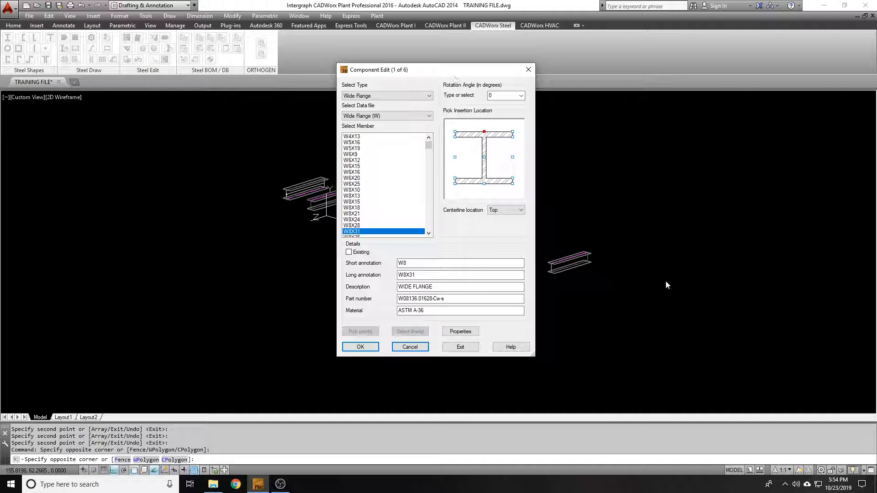
mouse_move(426, 88)
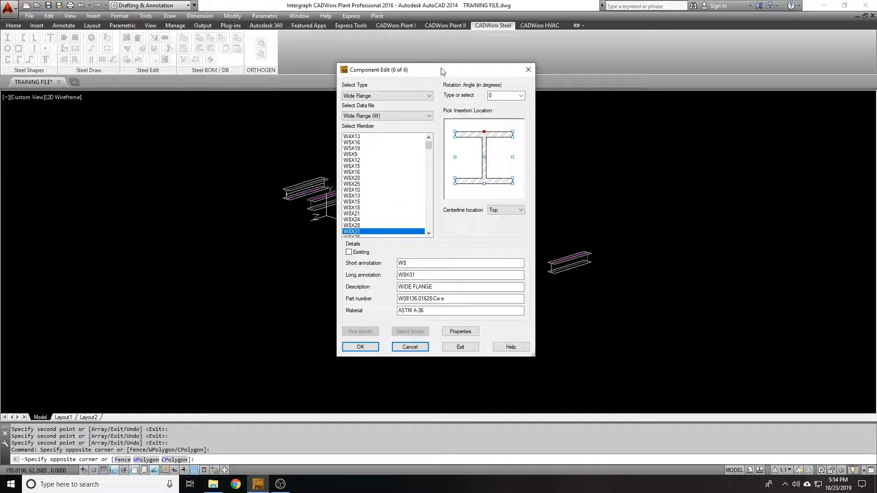
left_click(409, 347)
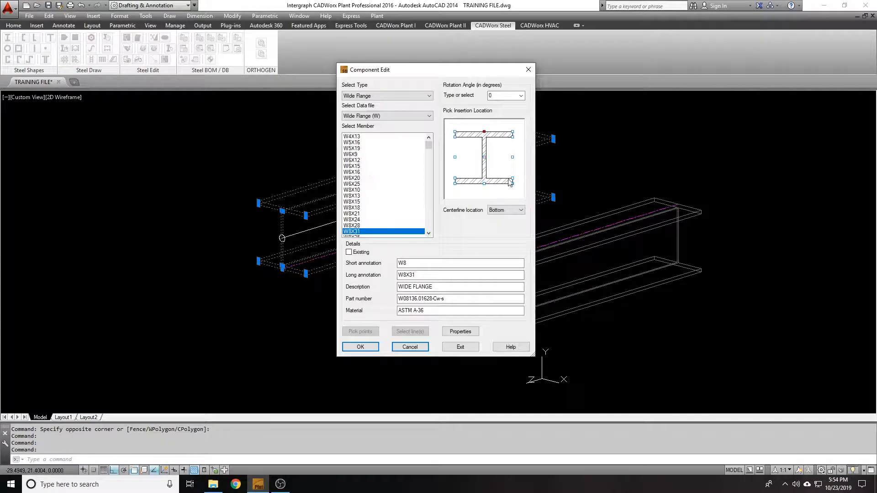
left_click(504, 210)
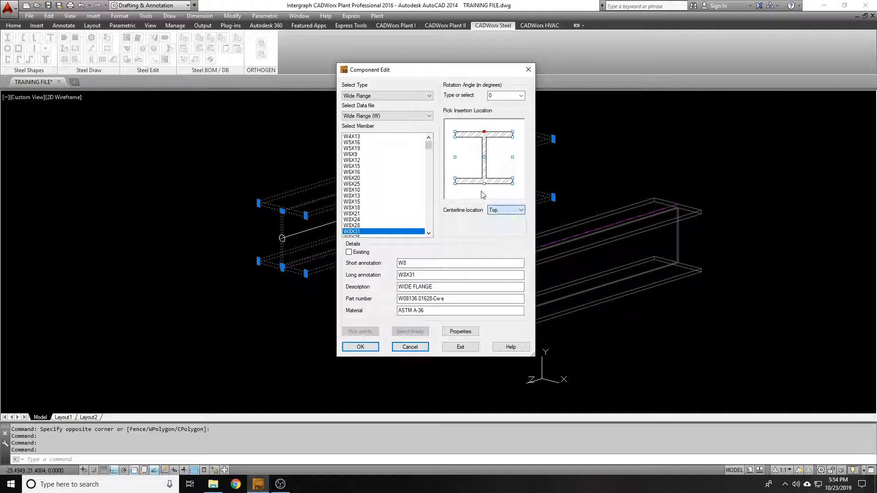
left_click(360, 347)
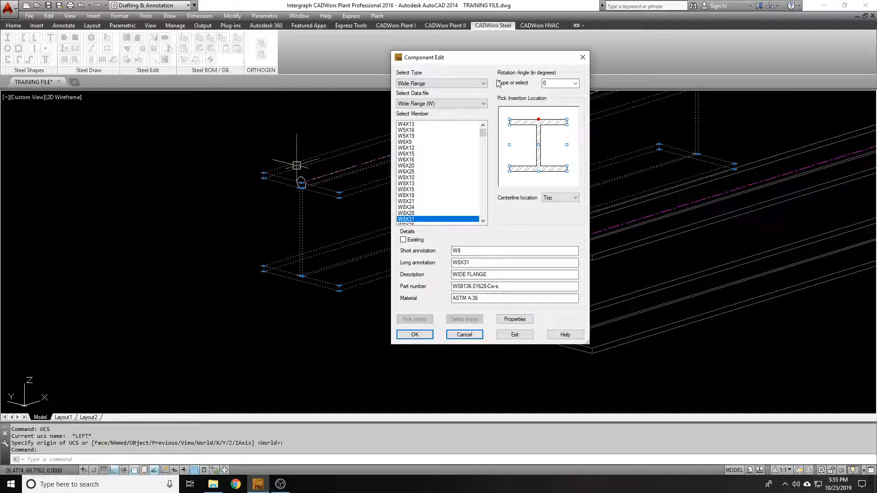
mouse_move(537, 146)
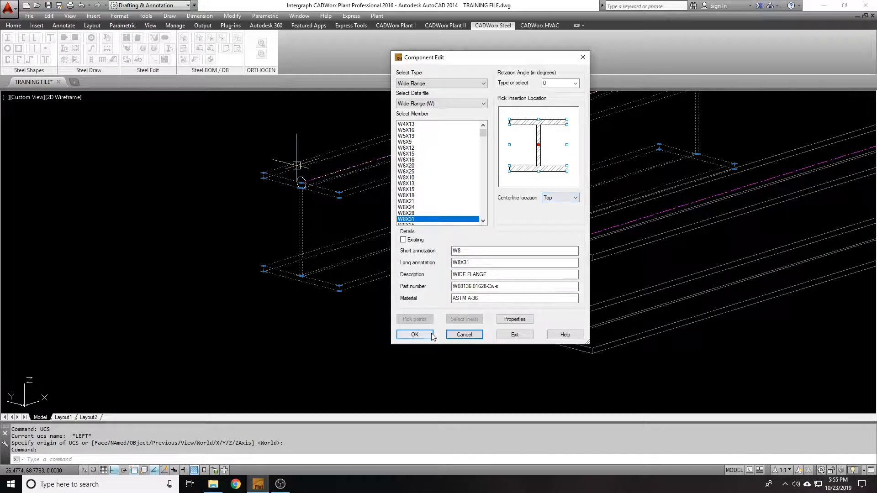
left_click(414, 335)
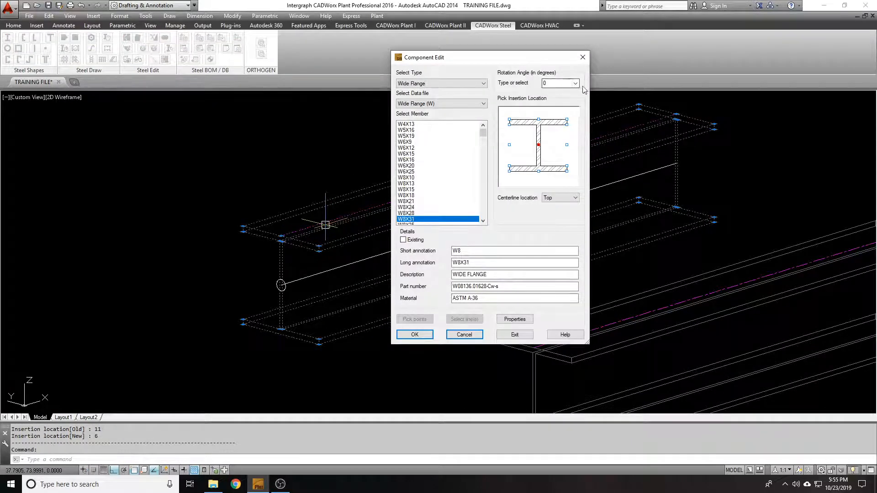
Step: Set the beam's rotation angle to 180 and close Component Edit
left_click(574, 83)
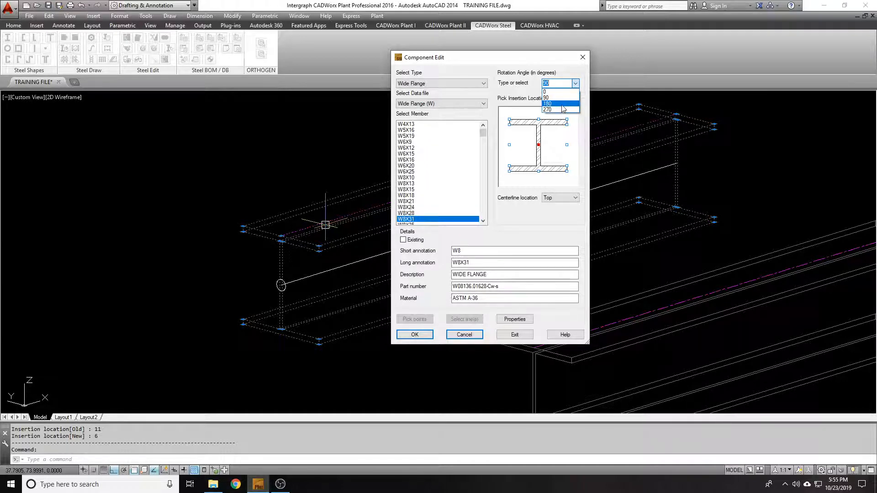
left_click(547, 103)
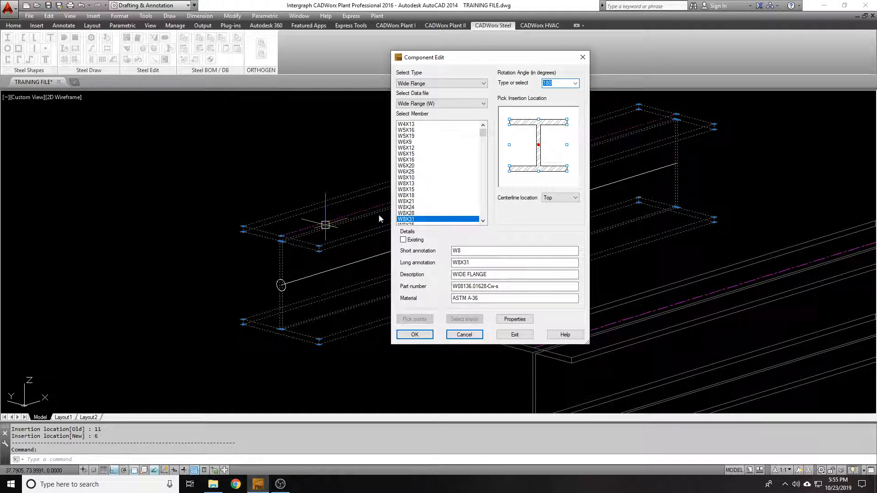
mouse_move(300, 253)
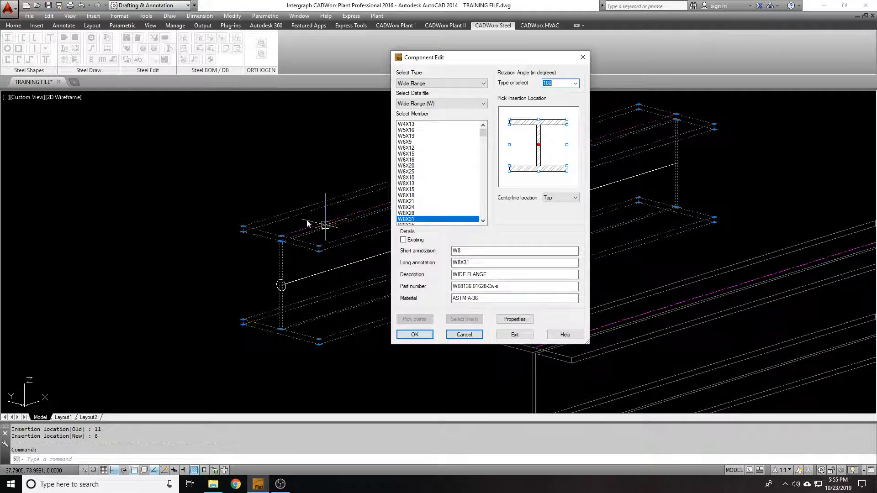
mouse_move(344, 224)
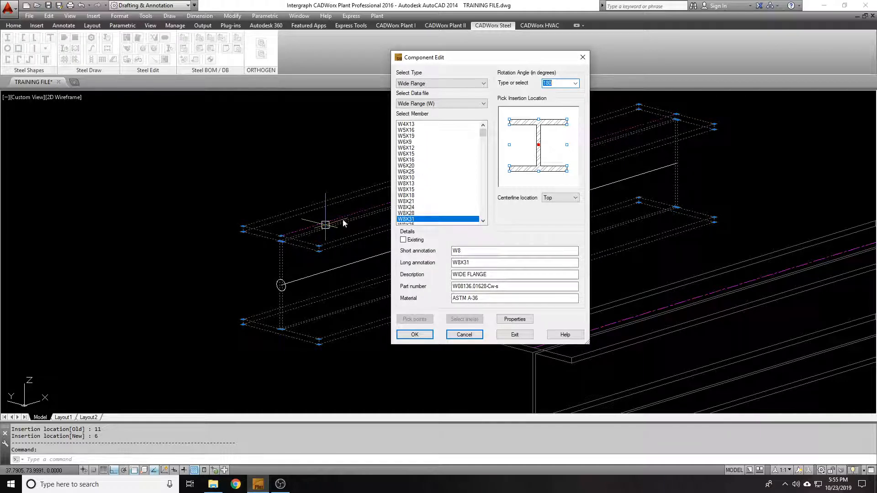
mouse_move(317, 315)
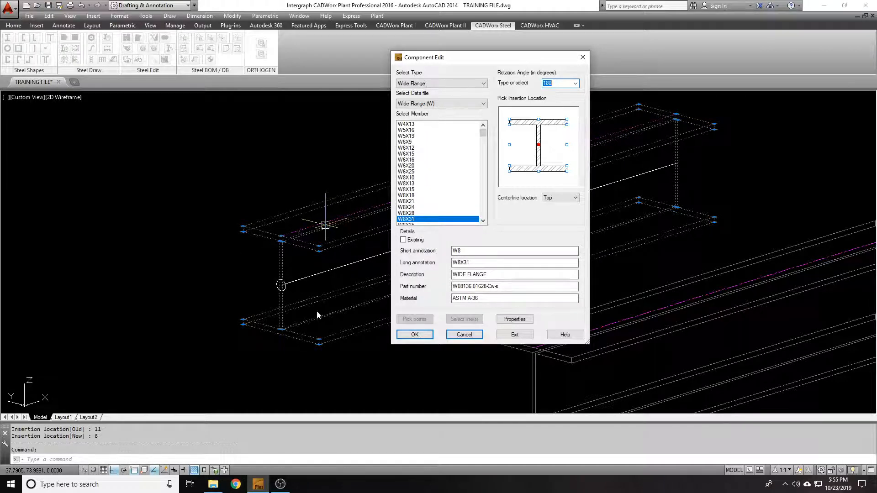
mouse_move(302, 218)
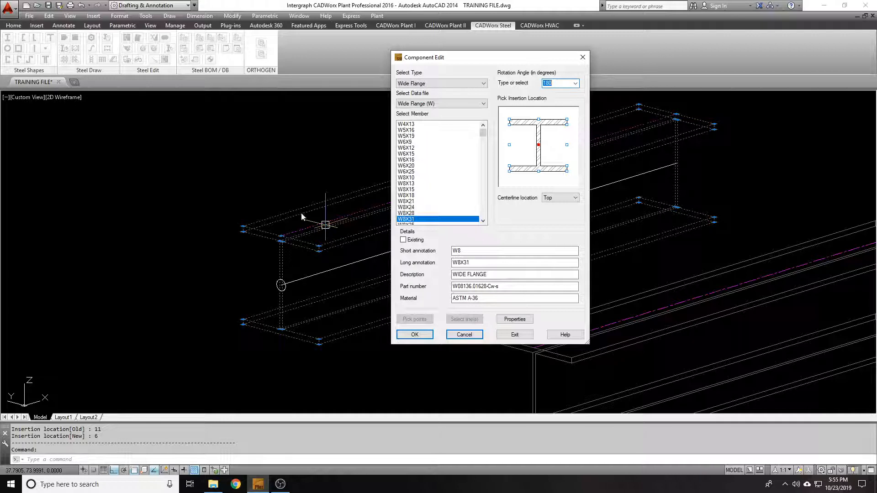
mouse_move(290, 237)
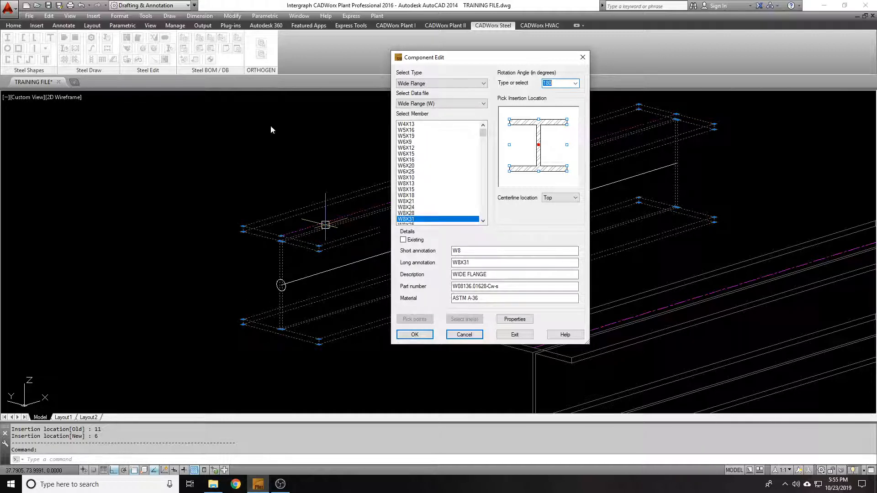
left_click(415, 335)
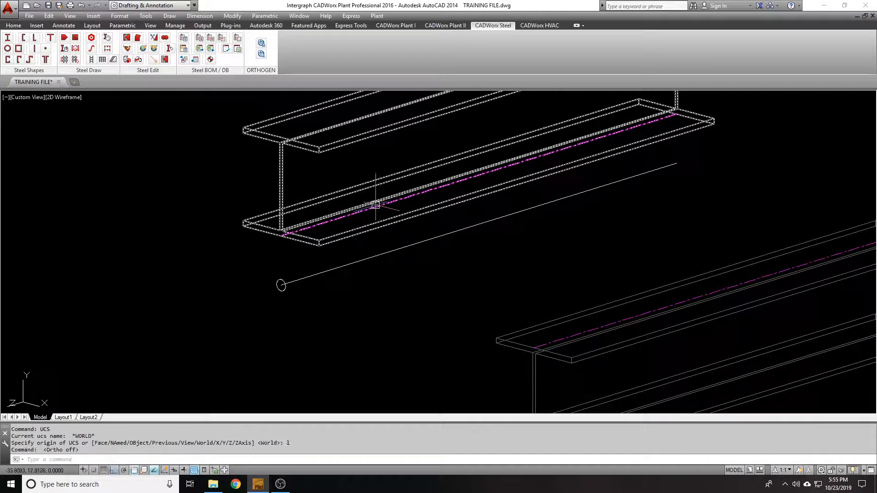
Step: Edit the W8x31 beam so its centerline is at Center and its rotation is 90°
left_click(375, 203)
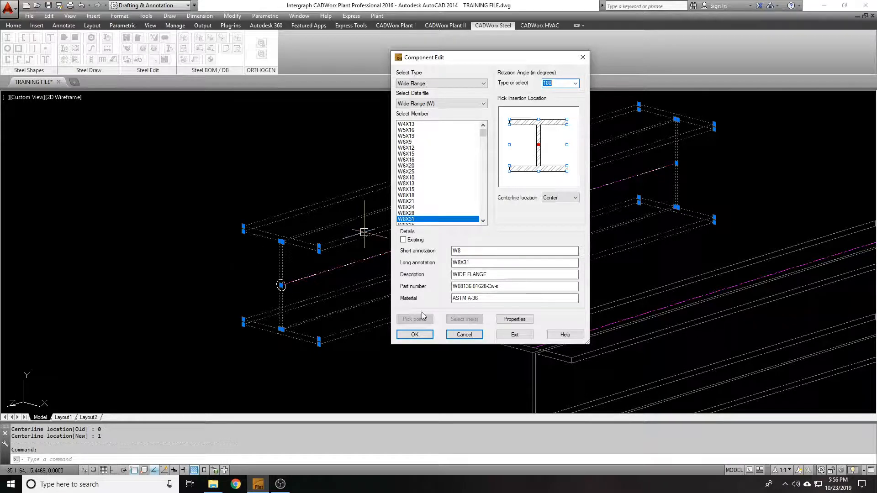
left_click(413, 335)
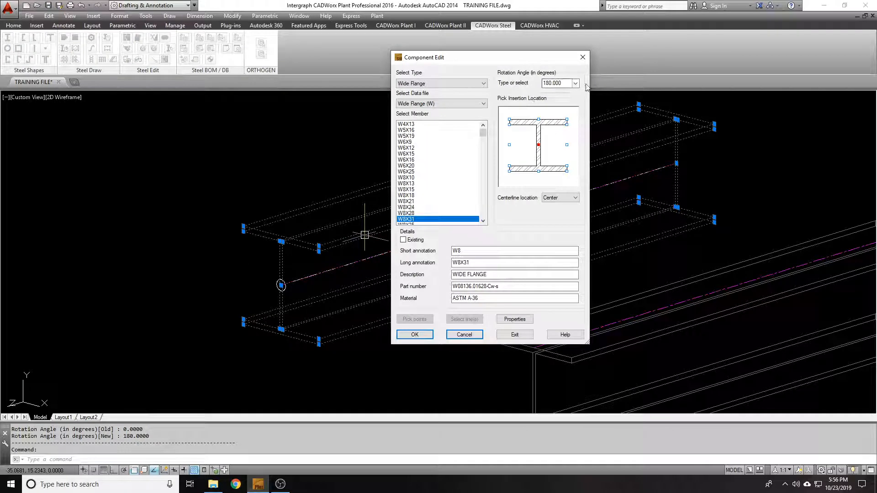
left_click(414, 334)
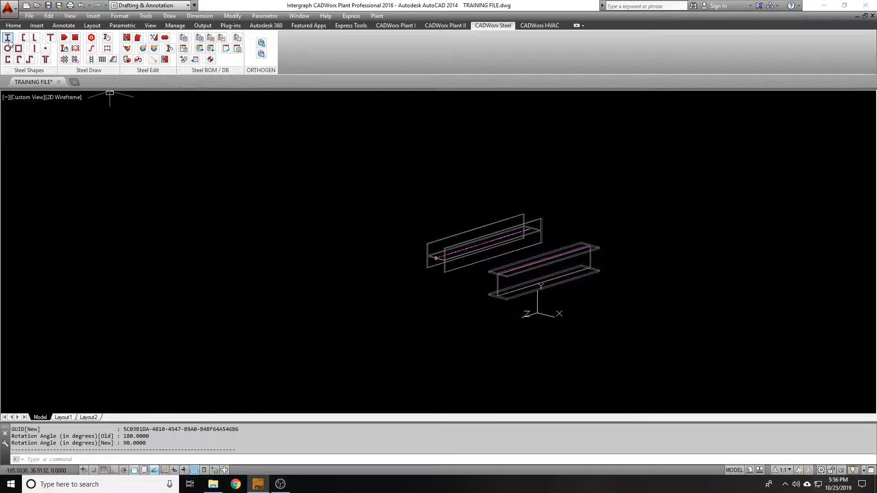
Step: Begin a new W8x31 wide flange member from the Draw Steel settings
left_click(9, 37)
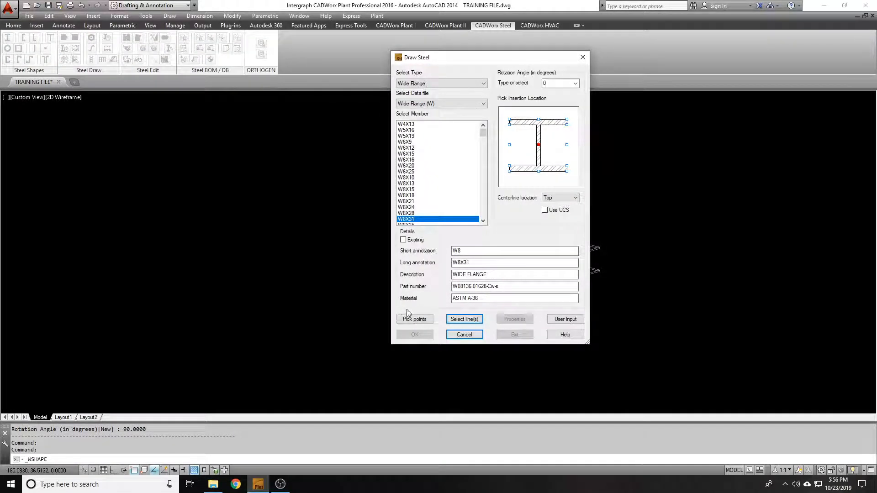
left_click(415, 318)
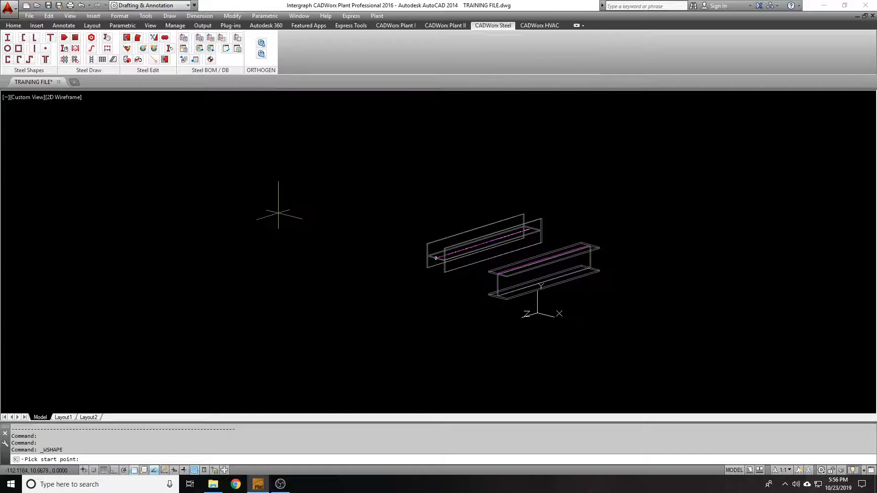
left_click(278, 210)
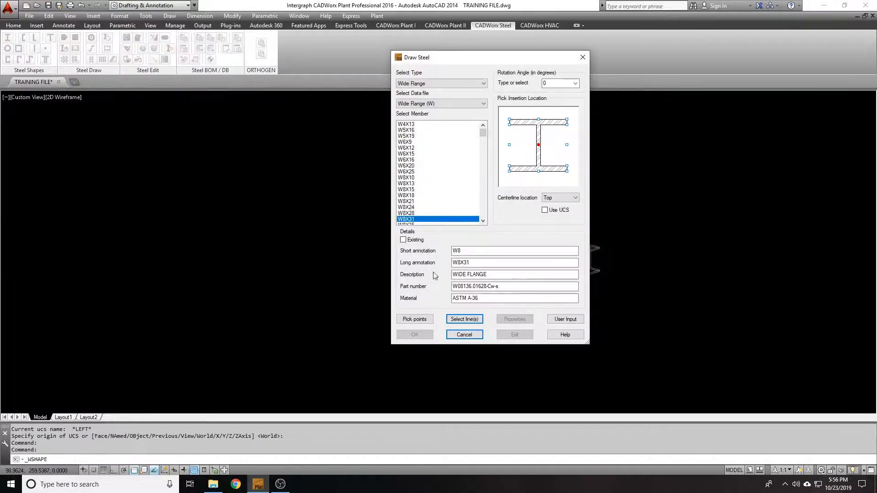
left_click_drag(490, 57, 369, 63)
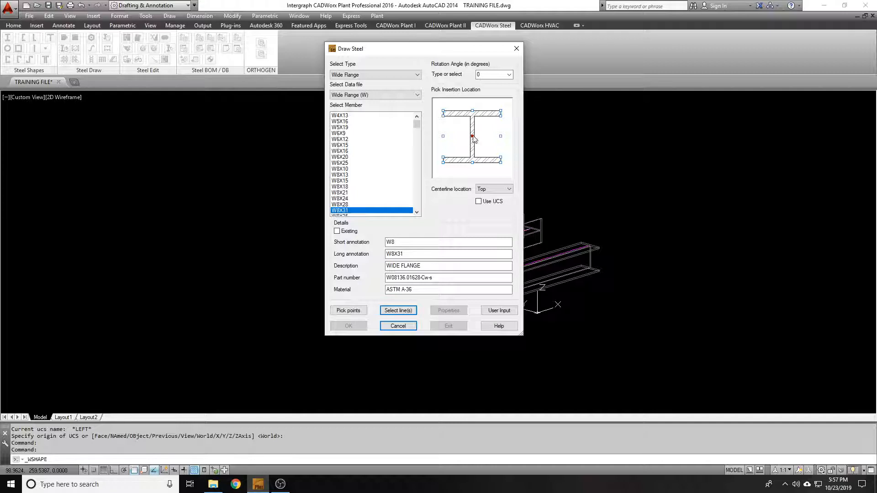
Step: Centre the member on its web and start picking its start and end points
left_click(492, 188)
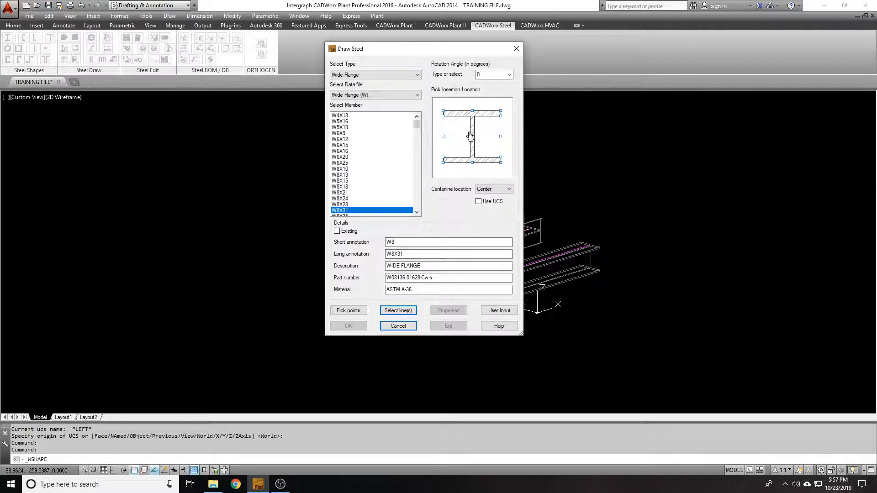
left_click(348, 311)
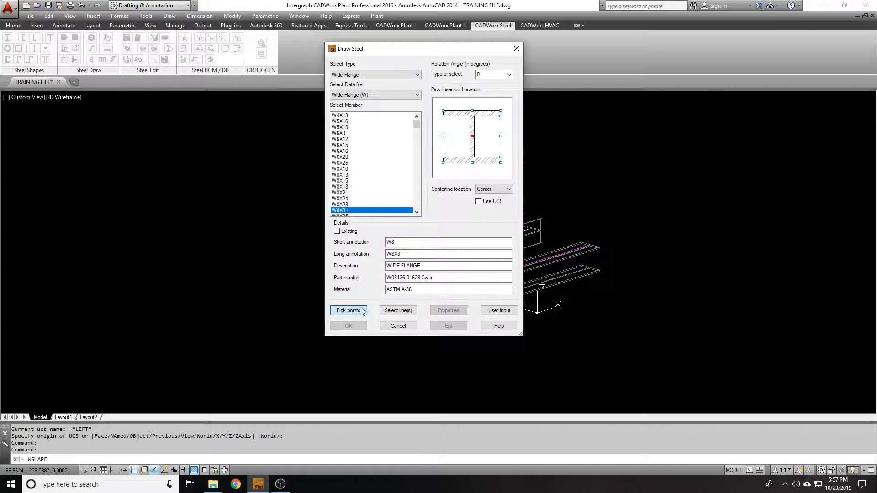
left_click(348, 311)
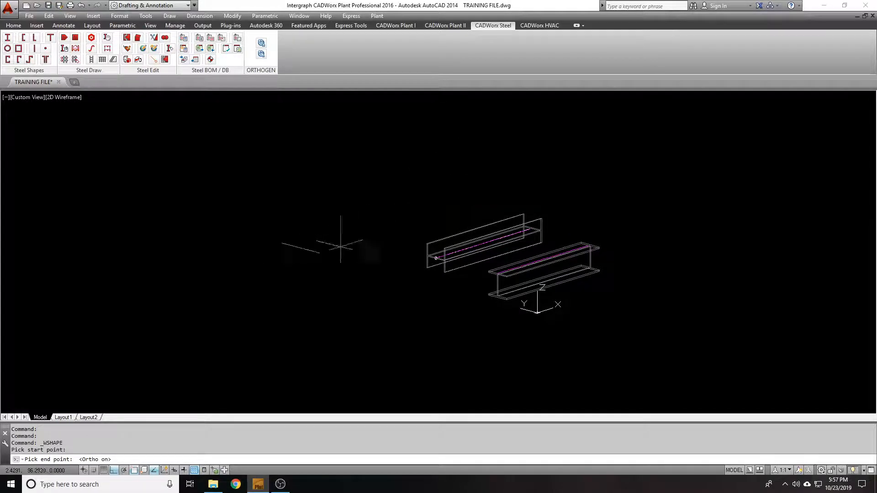
mouse_move(155, 212)
type("l")
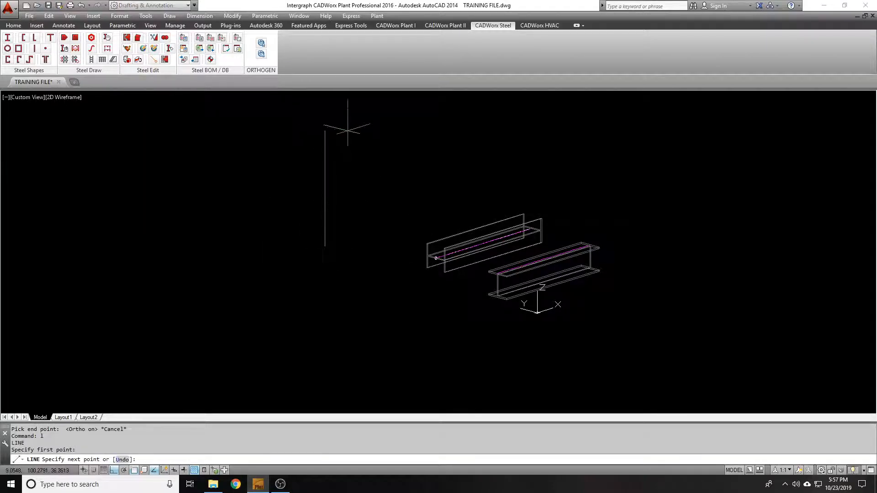
mouse_move(353, 154)
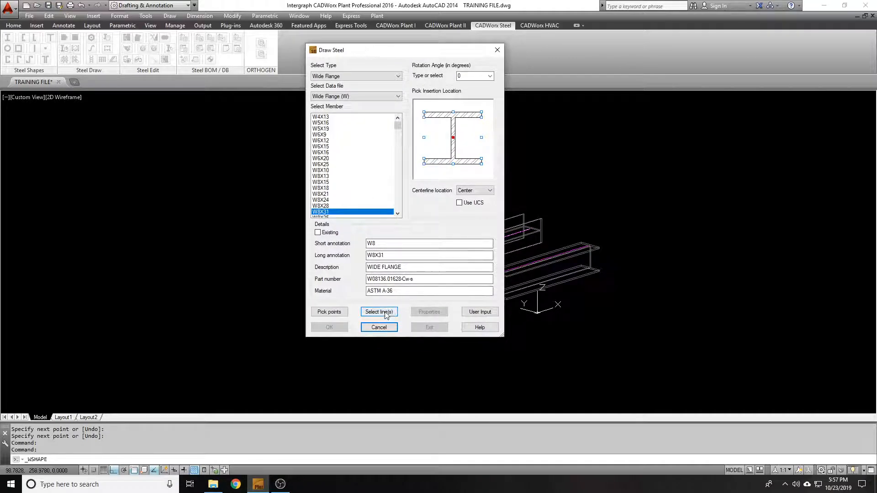
Step: Place a vertical W8x31 column by picking points along the vertical line
left_click(329, 311)
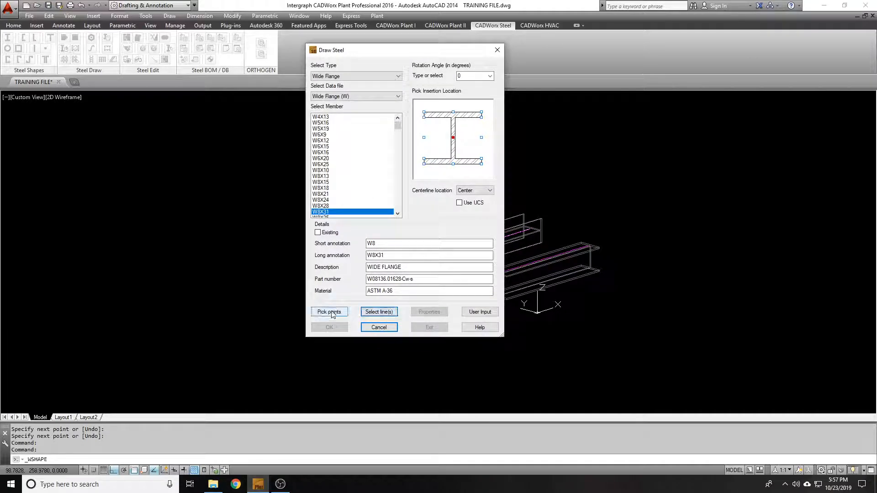
left_click(328, 311)
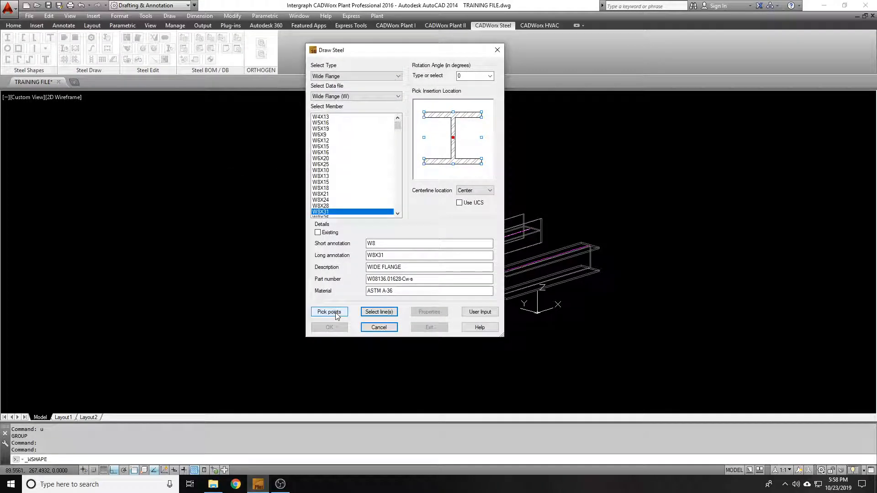
left_click(328, 312)
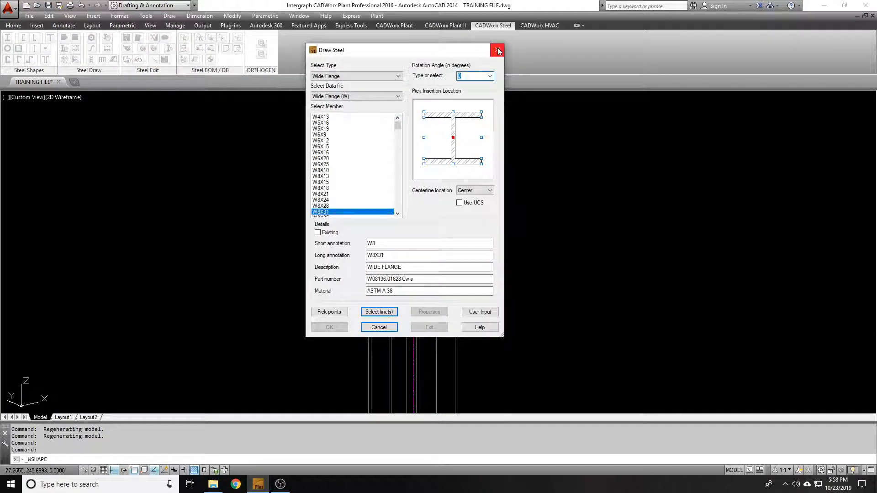
Step: Rotate the column 90° and grip-stretch its top down to a length of about 35.95
left_click(496, 50)
type("c")
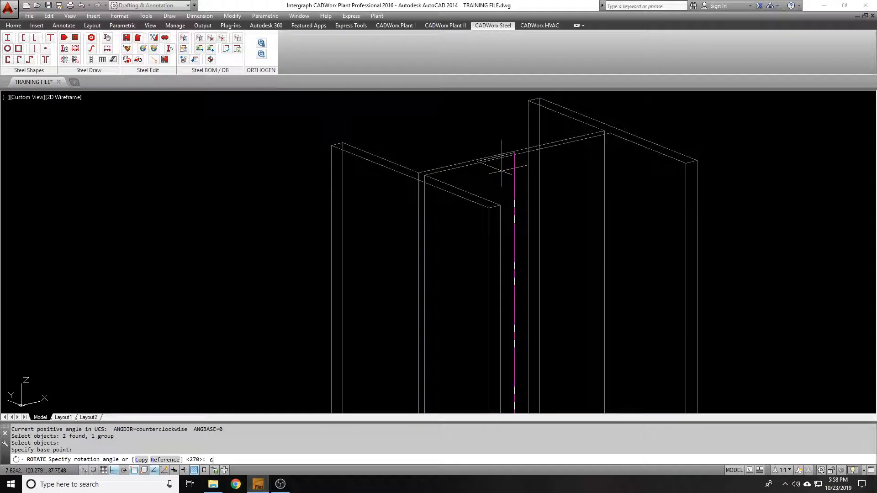
type("90")
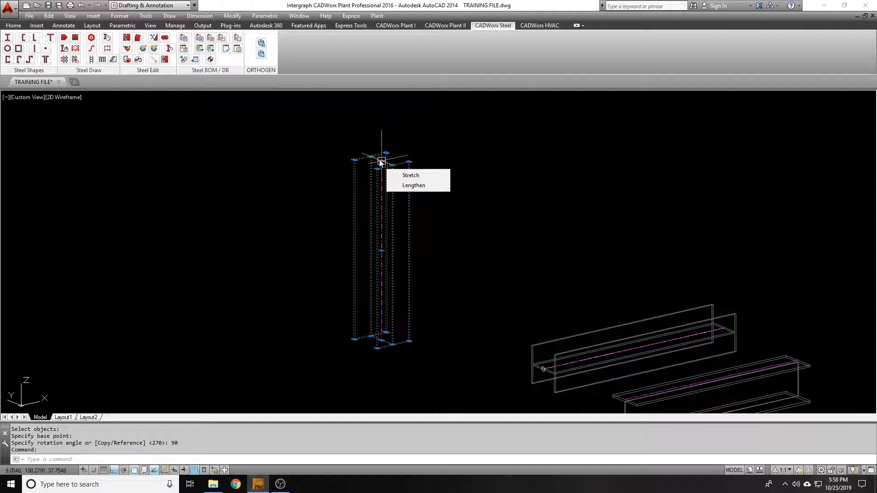
left_click(410, 176)
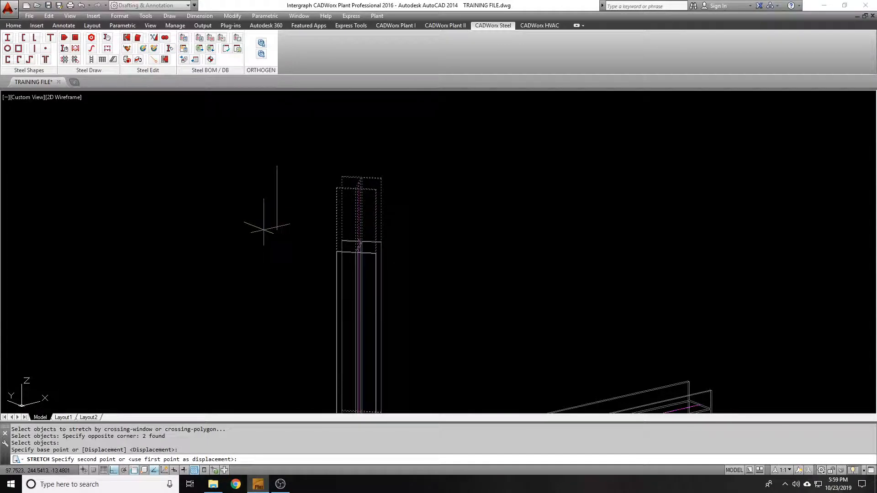
left_click(418, 246)
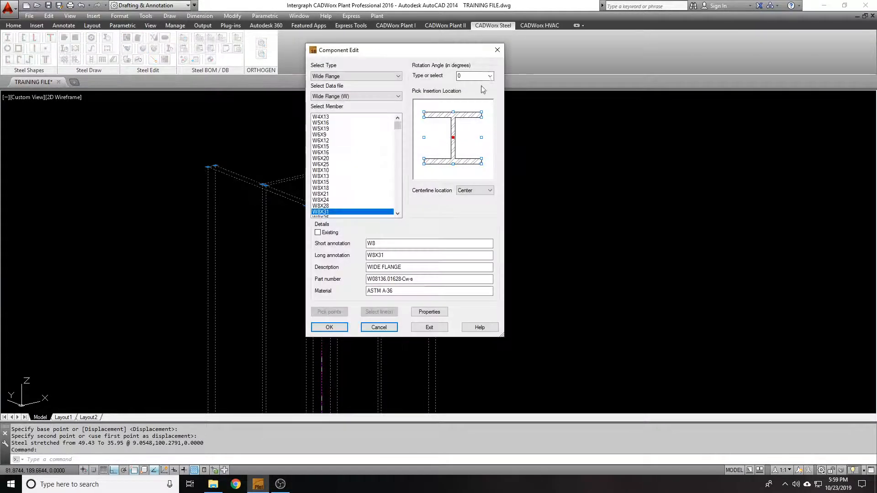
Step: Give the column a 45° rotation angle through Component Edit, replacing 0
type("45.000")
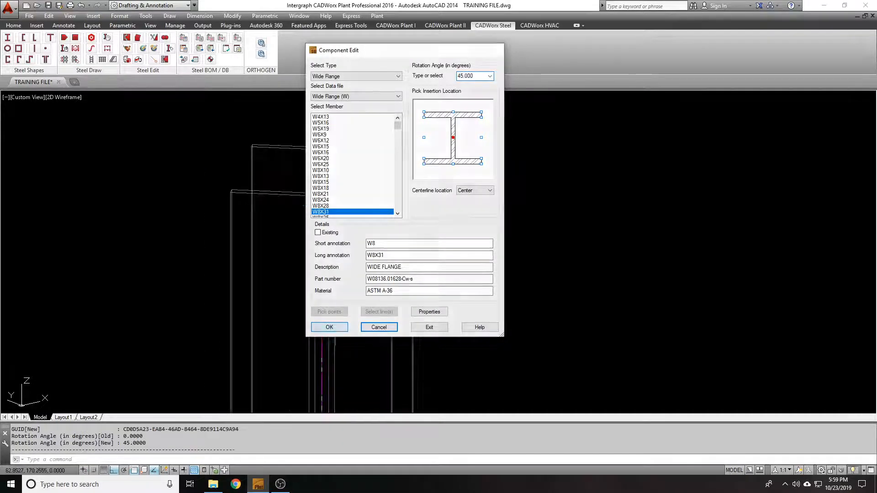
left_click(328, 327)
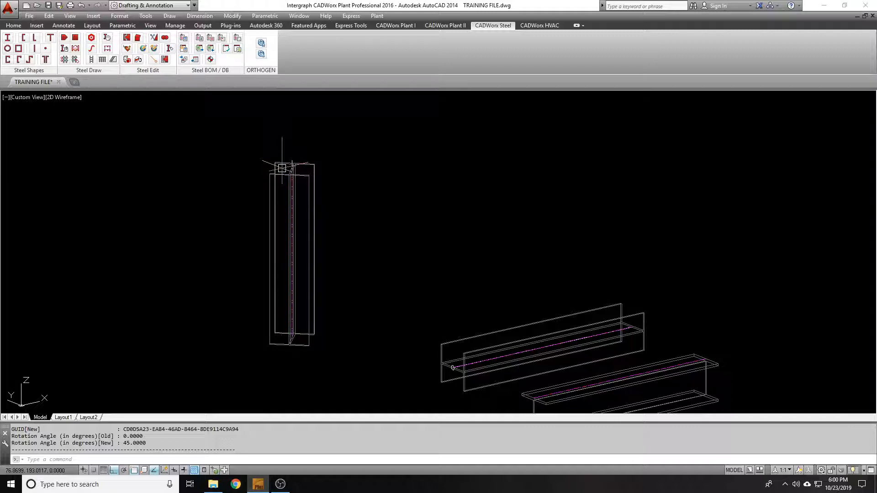
mouse_move(247, 190)
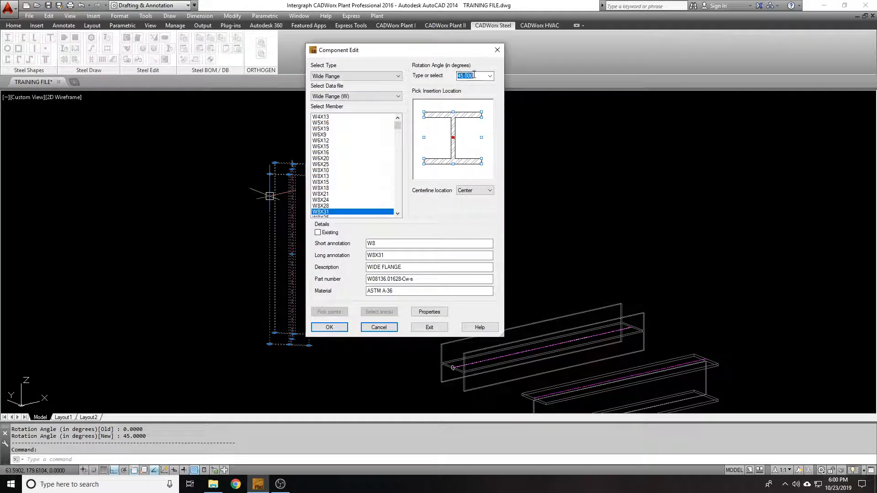
left_click(328, 327)
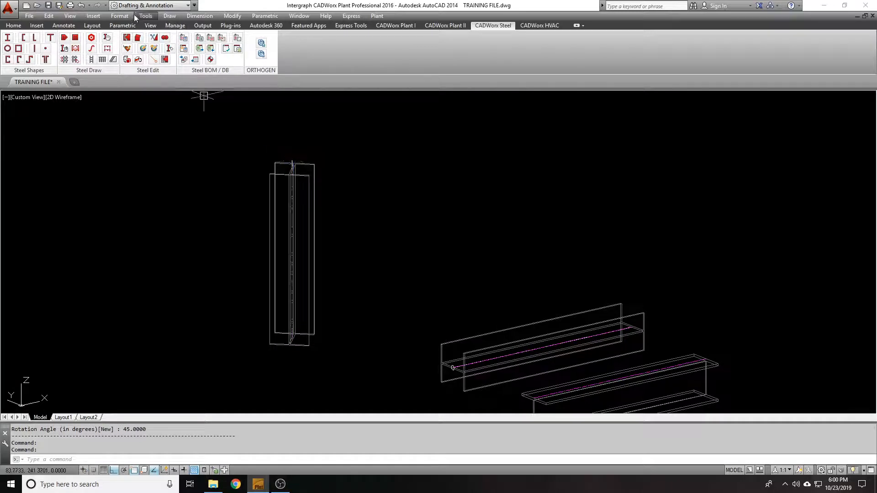
mouse_move(34, 37)
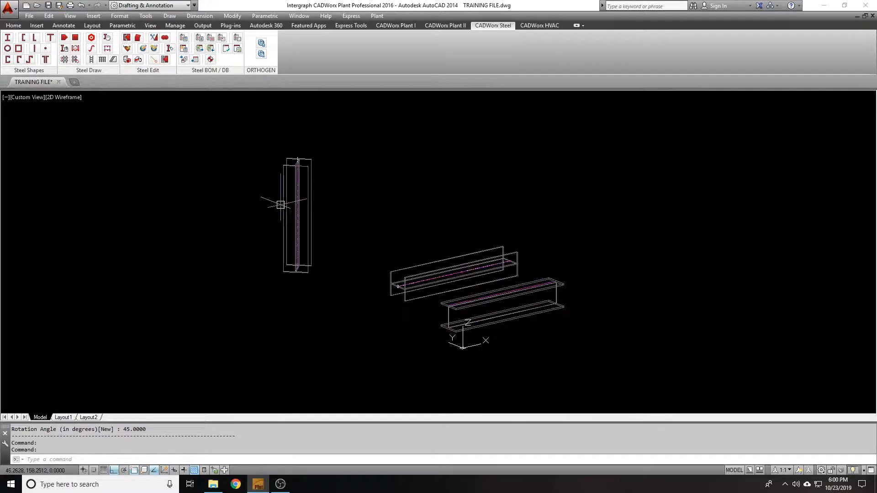
left_click(298, 216)
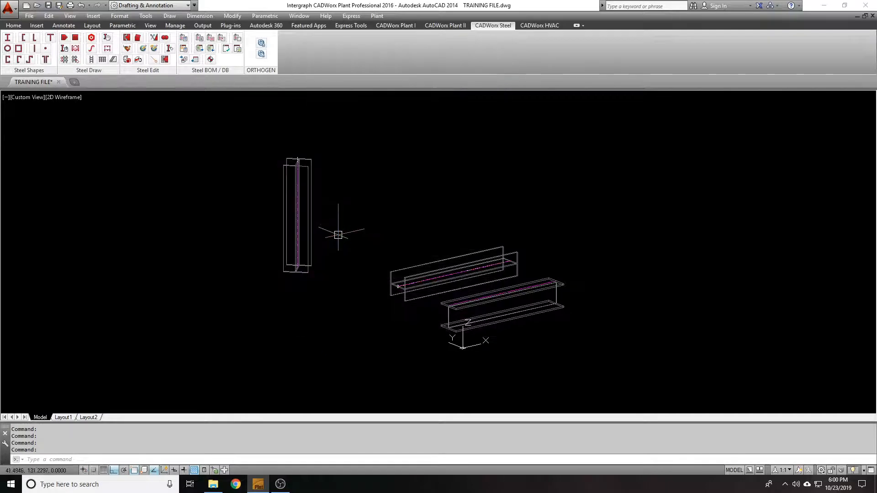
mouse_move(338, 231)
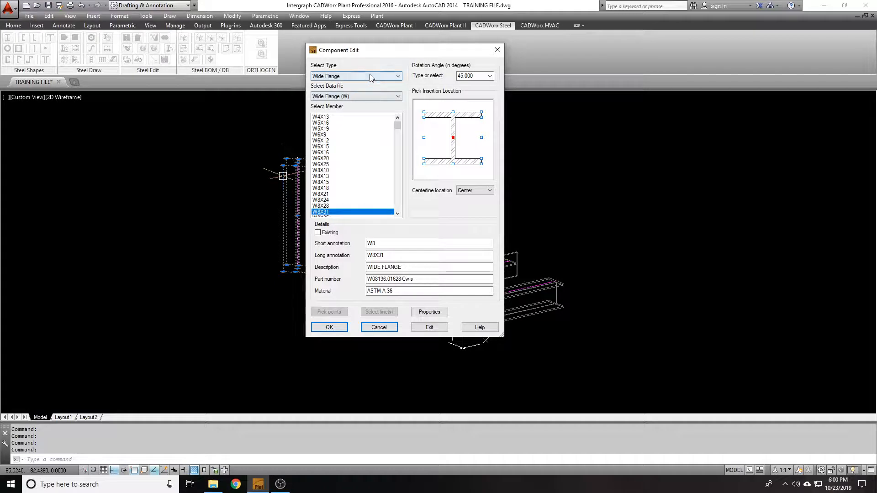
left_click(321, 176)
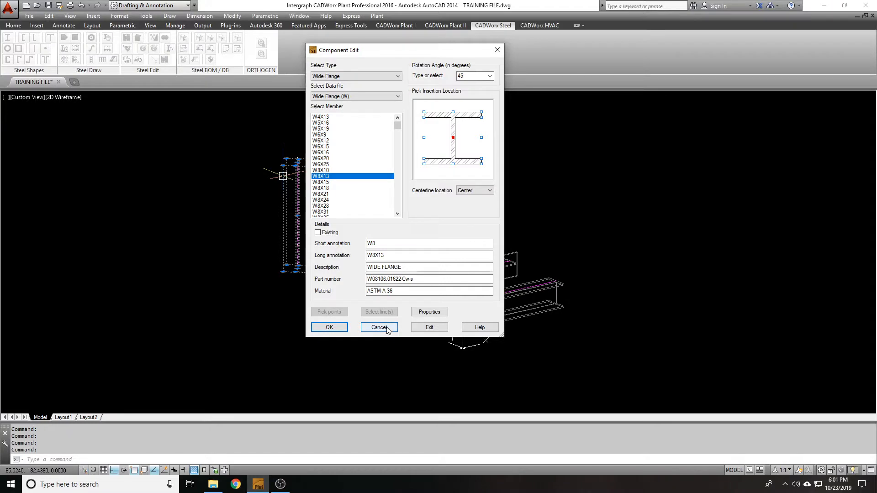
left_click(378, 327)
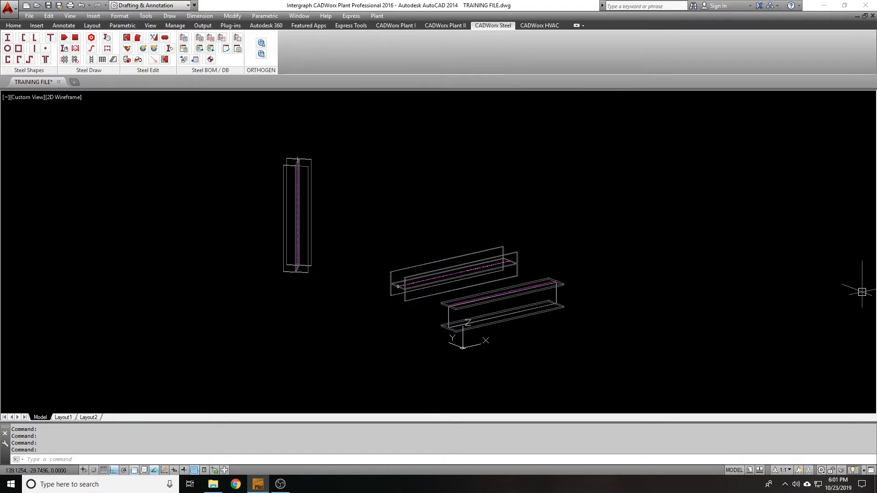